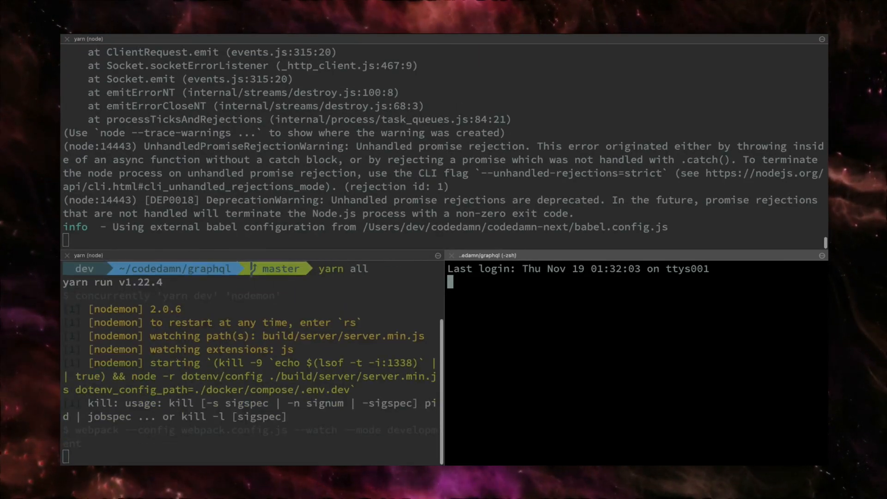
Leave the split-pane terminal session and switch to the iTerm2 homepage in Chrome
{"action": "type", "text": "cd ../ru"}
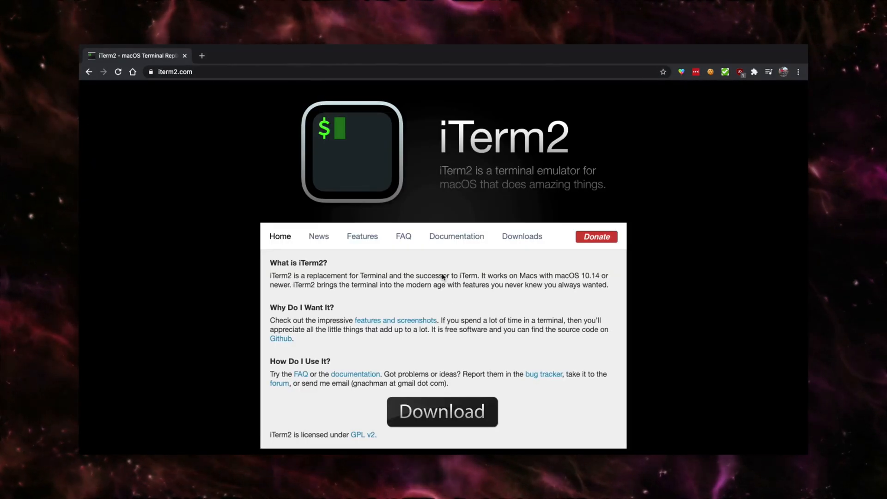
Download the stable iTerm2 3.4.1 zip from the Downloads page and open the downloaded file
{"action": "scroll", "scroll_direction": "down", "scroll_amount": 3}
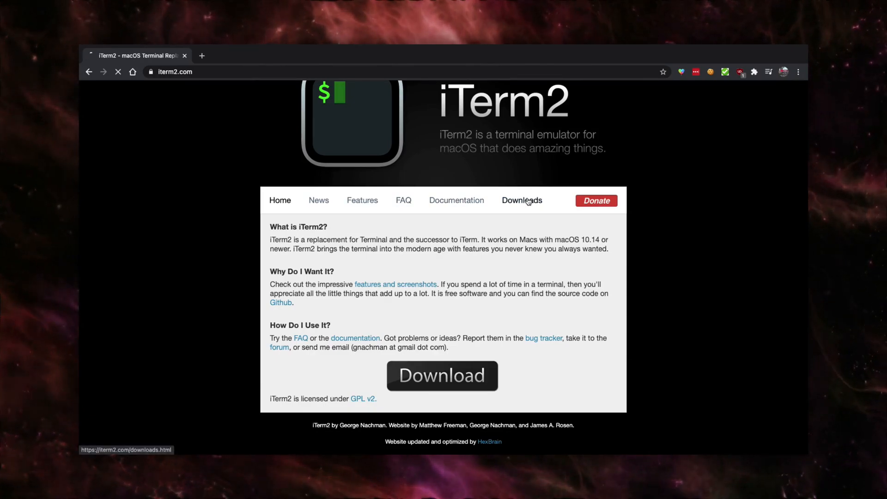
{"action": "left_click", "coordinate": [521, 200]}
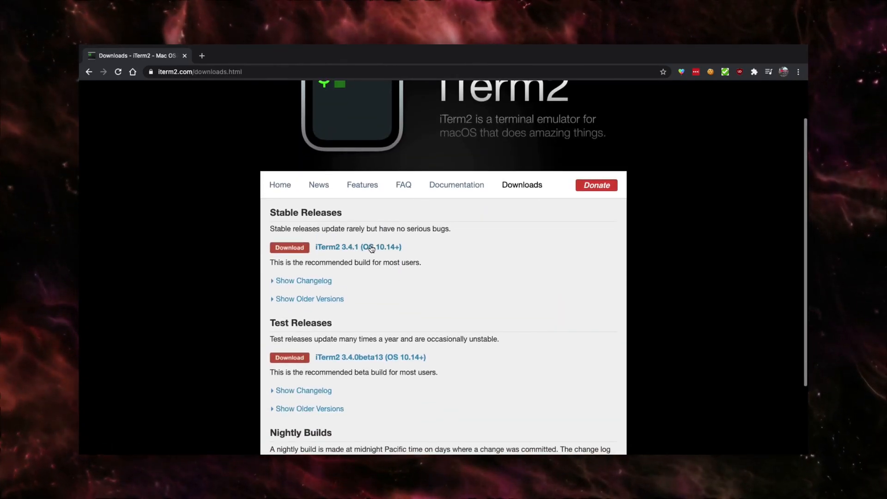
{"action": "left_click", "coordinate": [289, 248]}
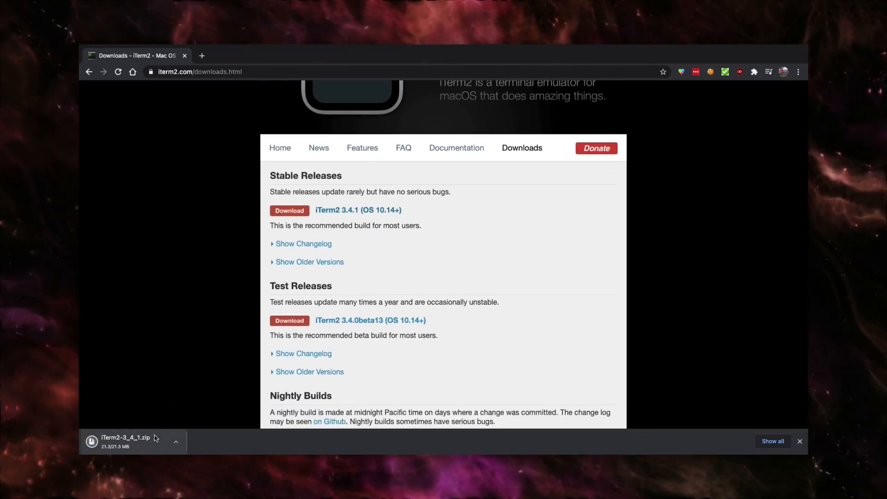
{"action": "left_click", "coordinate": [125, 441]}
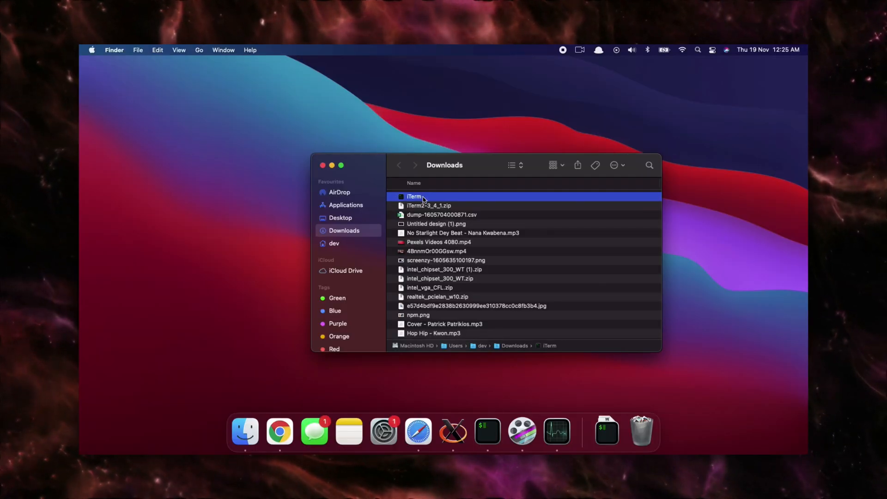
{"action": "mouse_move", "coordinate": [402, 203]}
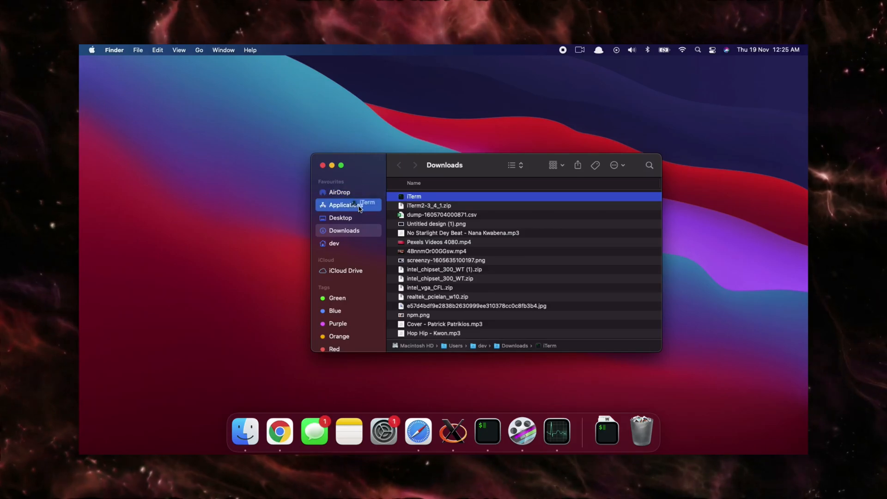
{"action": "mouse_move", "coordinate": [453, 205]}
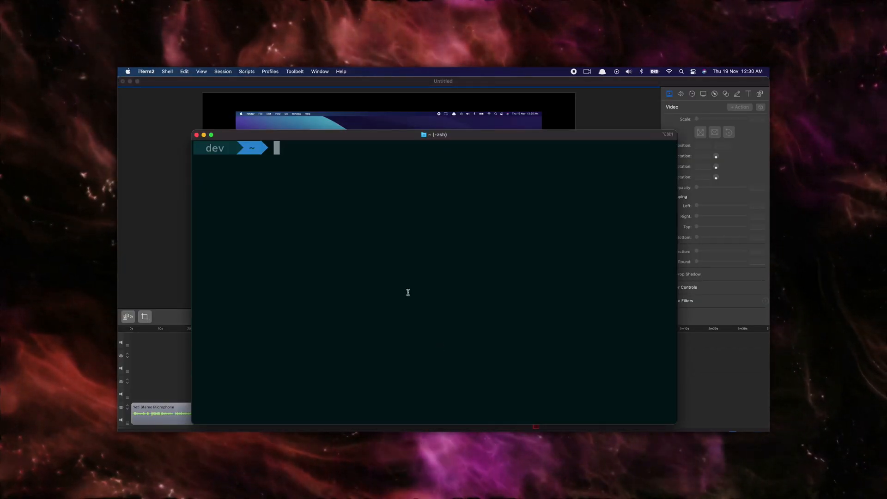
{"action": "mouse_move", "coordinate": [358, 236]}
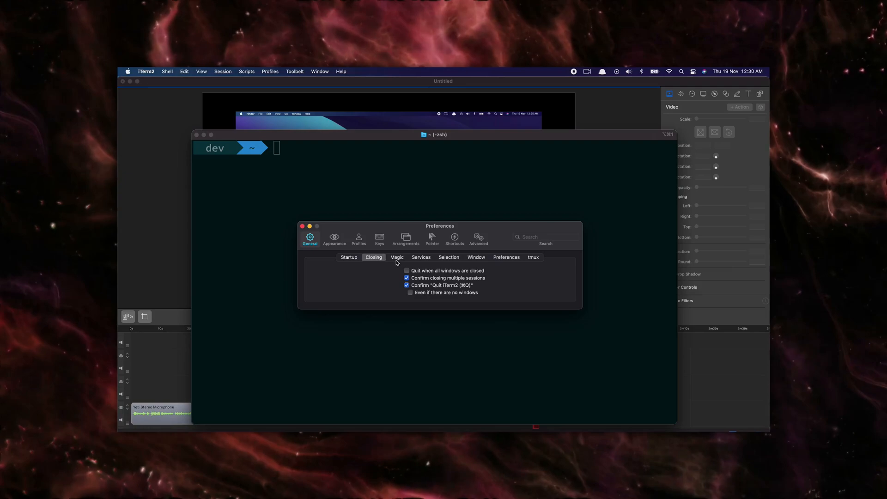
Browse the General preferences, viewing the Selection settings page
{"action": "left_click", "coordinate": [449, 257]}
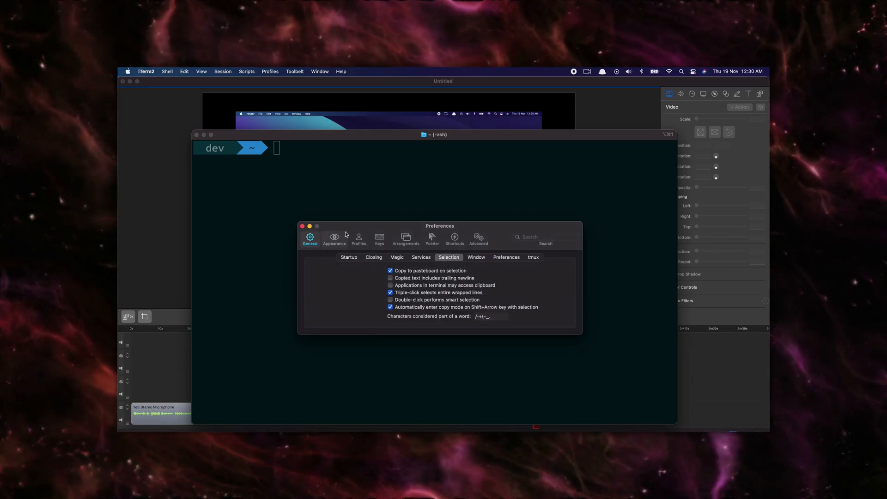
{"action": "left_click", "coordinate": [302, 226]}
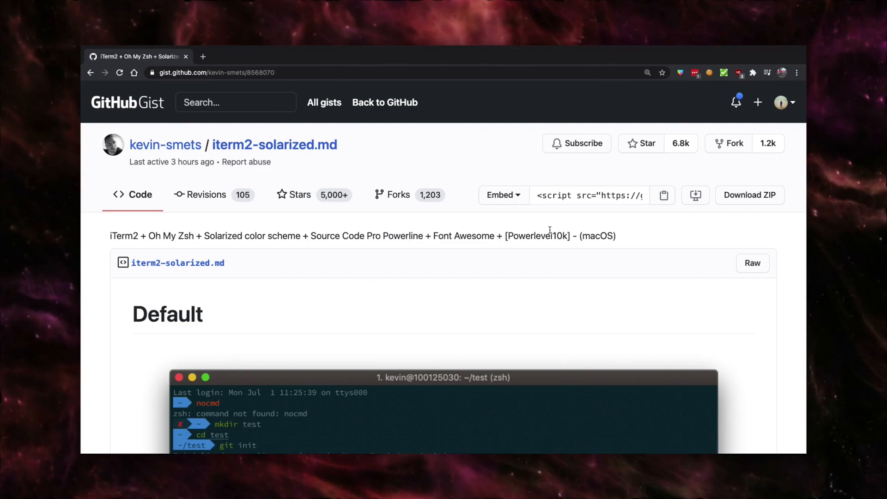
{"action": "mouse_move", "coordinate": [442, 306]}
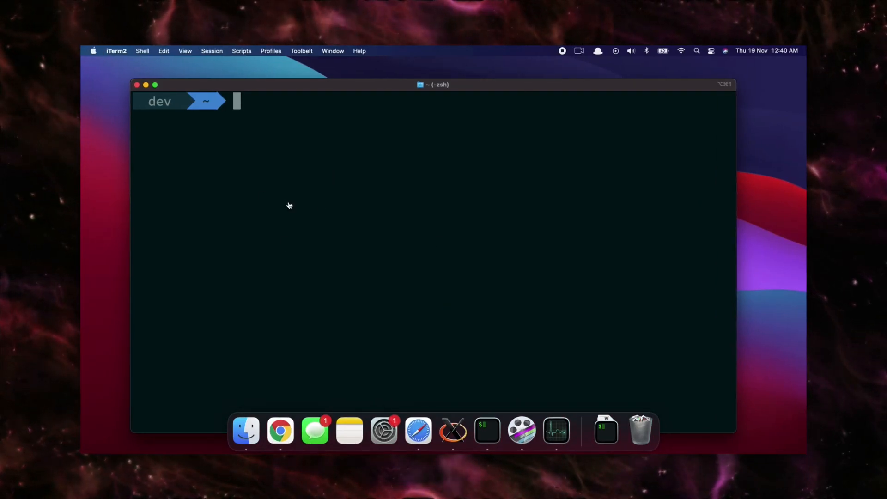
Enter codedamn/codedamn-next, list its files with ls, then return to the setup gist in Chrome
{"action": "type", "text": "cd codedamn/c"}
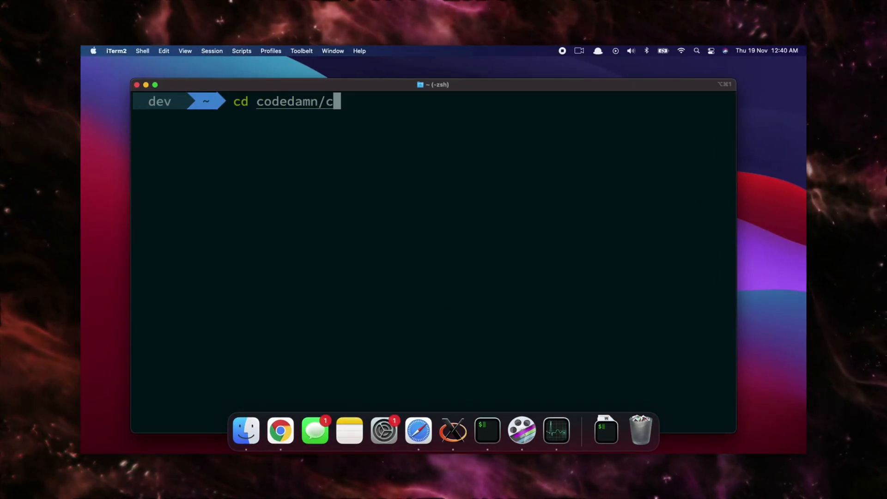
{"action": "key", "text": "Return"}
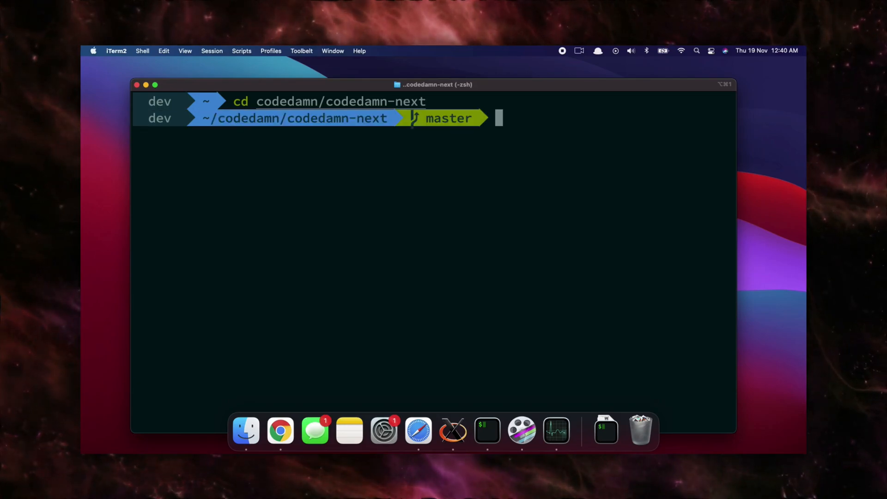
{"action": "type", "text": "ls"}
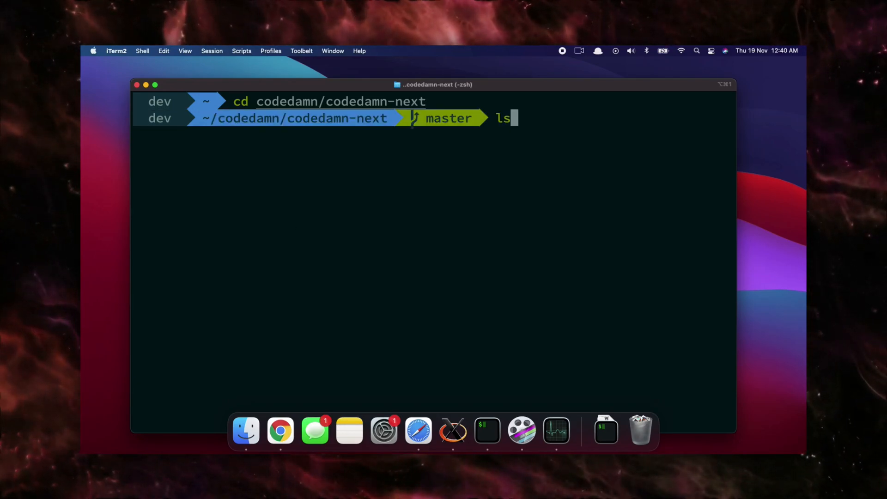
{"action": "key", "text": "Return"}
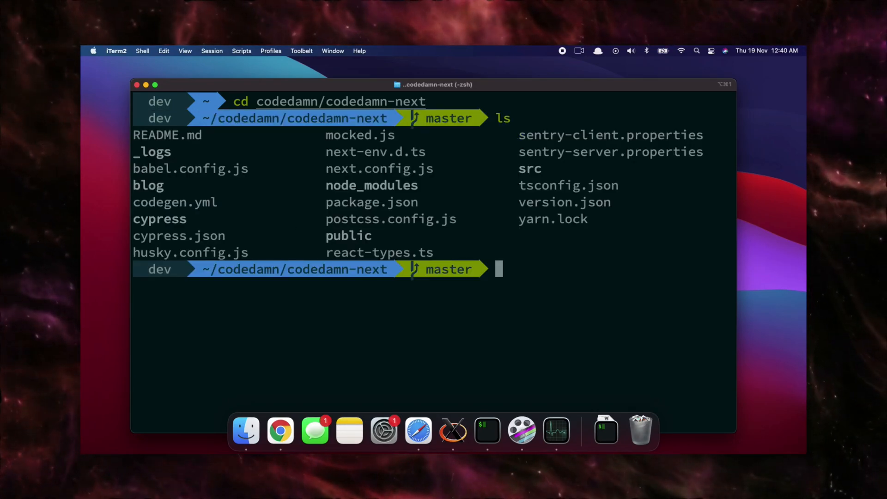
{"action": "left_click", "coordinate": [280, 430]}
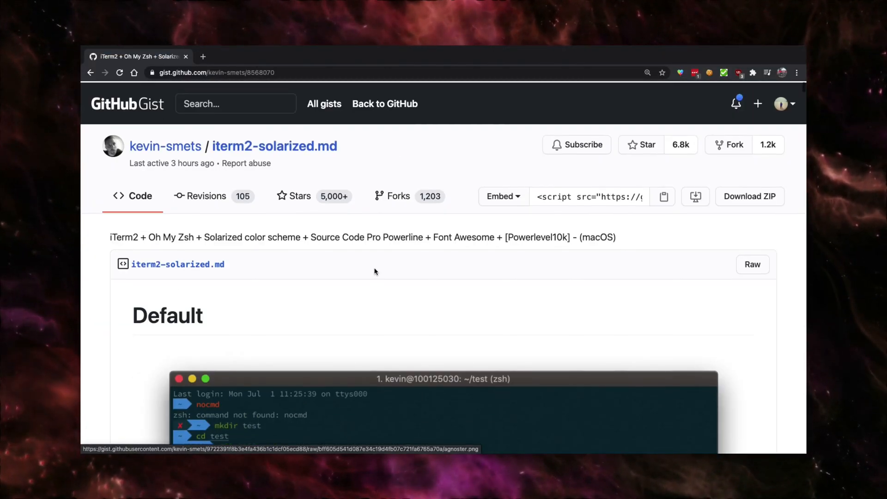
Scroll to the gist's How to install section and select the brew install command words
{"action": "scroll", "scroll_direction": "down", "scroll_amount": 3}
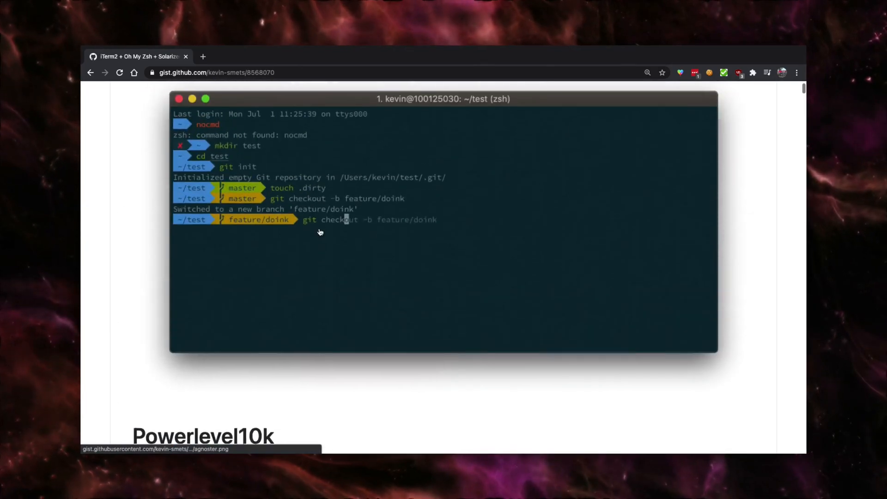
{"action": "scroll", "scroll_direction": "down", "scroll_amount": 3}
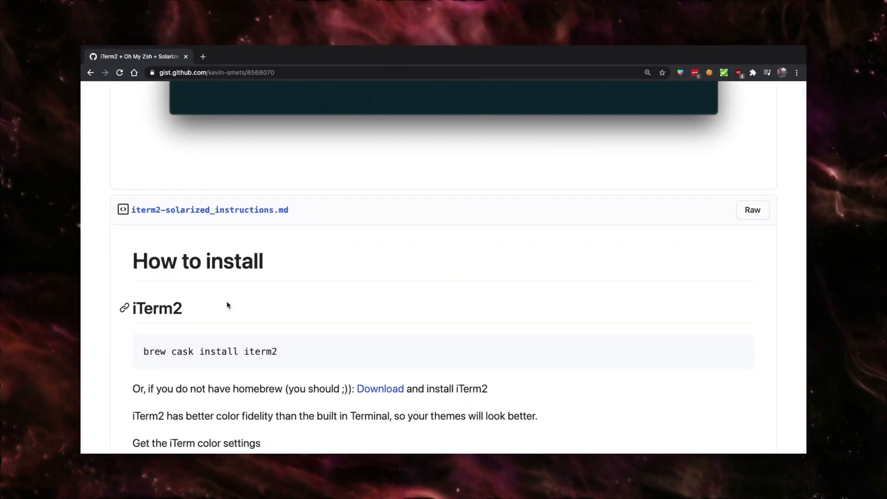
{"action": "scroll", "scroll_direction": "down", "scroll_amount": 3}
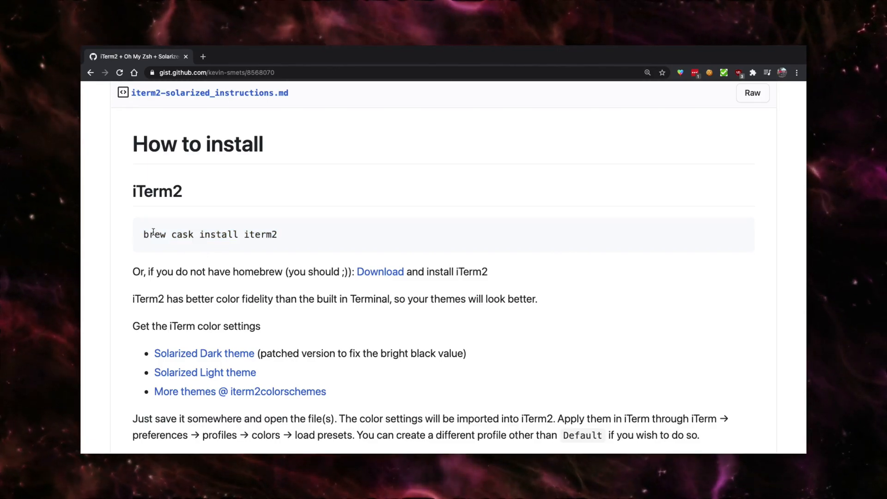
{"action": "double_click", "coordinate": [154, 234]}
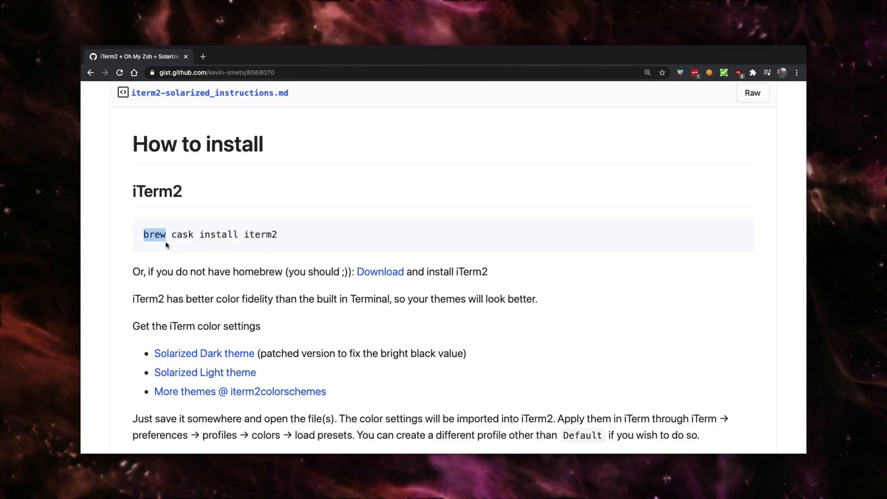
{"action": "double_click", "coordinate": [259, 234]}
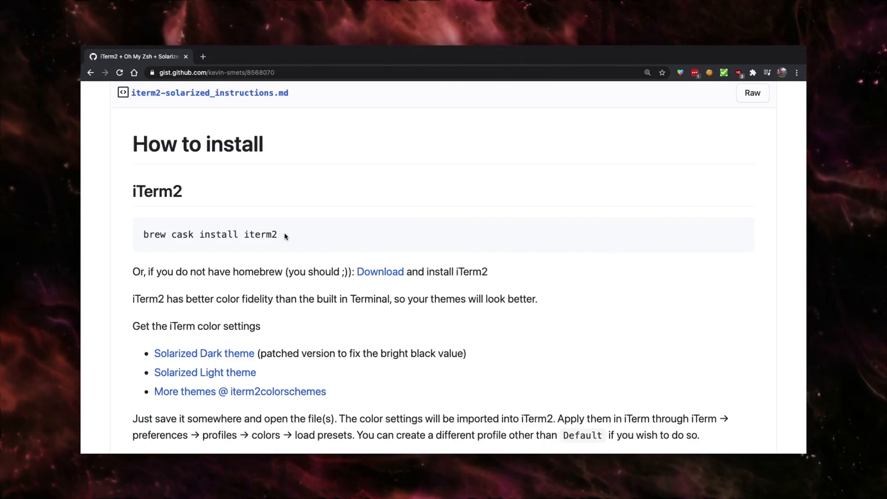
{"action": "scroll", "scroll_direction": "down", "scroll_amount": 3}
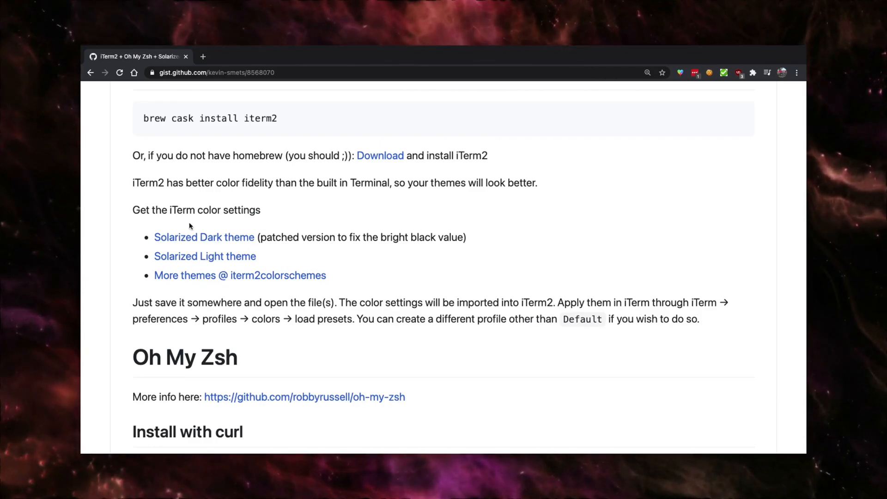
{"action": "mouse_move", "coordinate": [213, 244]}
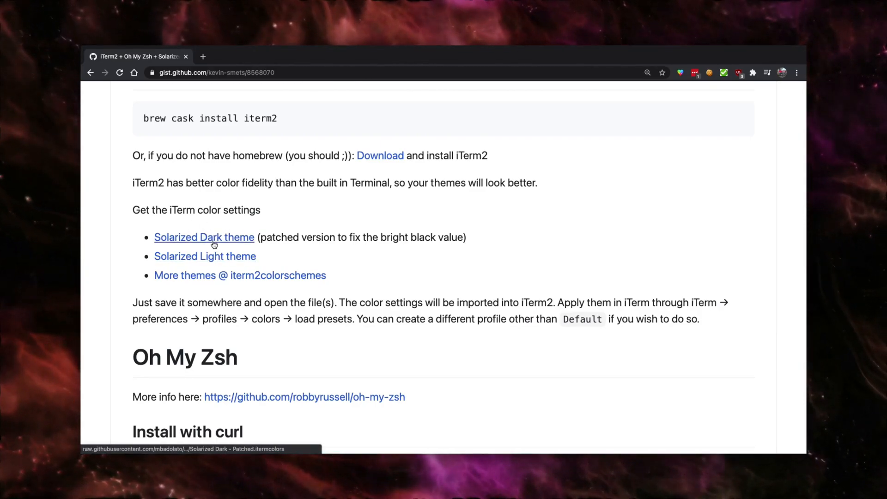
{"action": "mouse_move", "coordinate": [203, 238]}
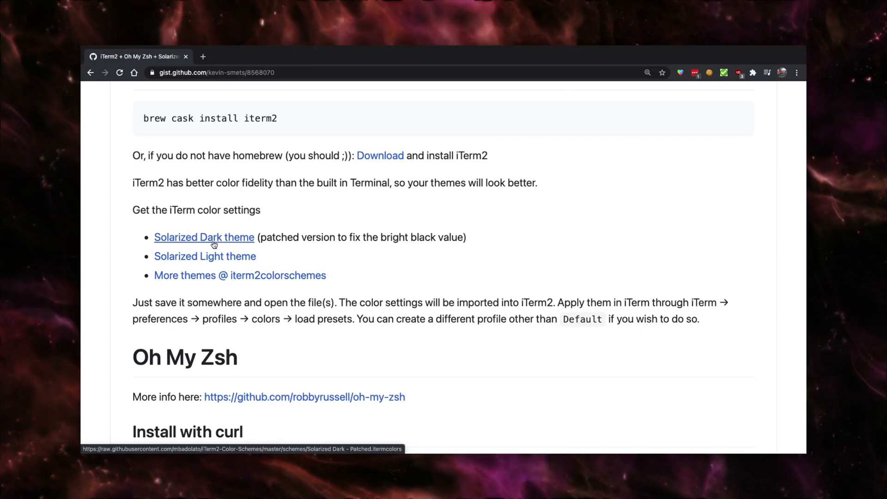
Open the Solarized Dark theme link as a raw .itermcolors page and start saving it
{"action": "right_click", "coordinate": [204, 237]}
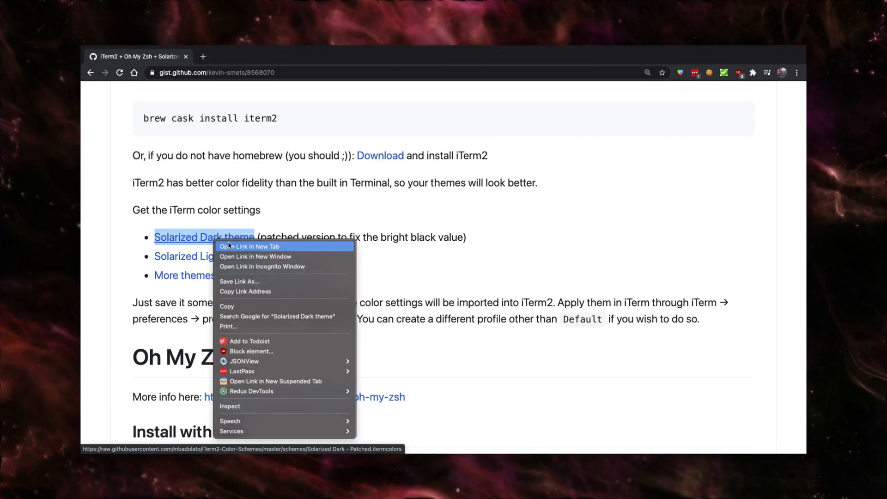
{"action": "left_click", "coordinate": [251, 246]}
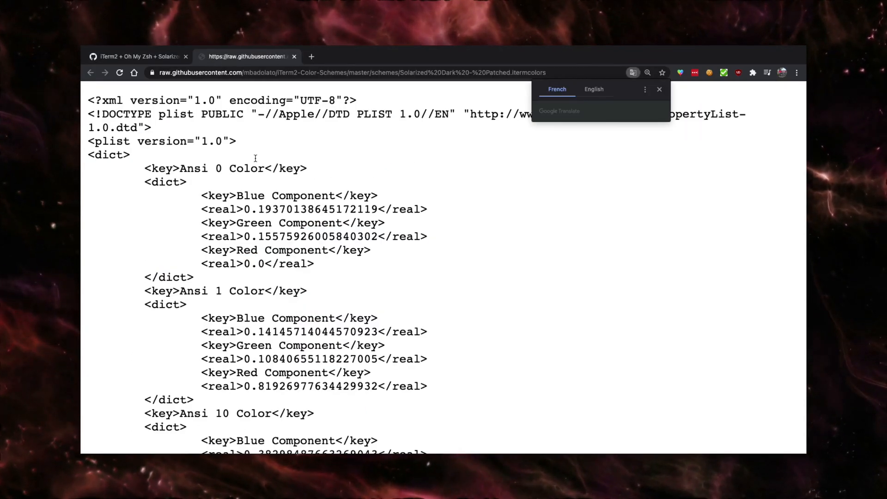
{"action": "scroll", "scroll_direction": "down", "scroll_amount": 3}
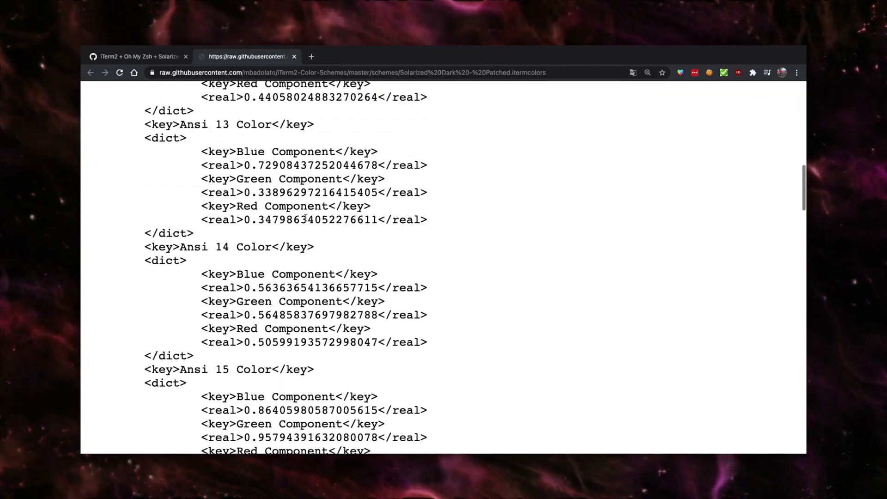
{"action": "key", "text": "cmd+s"}
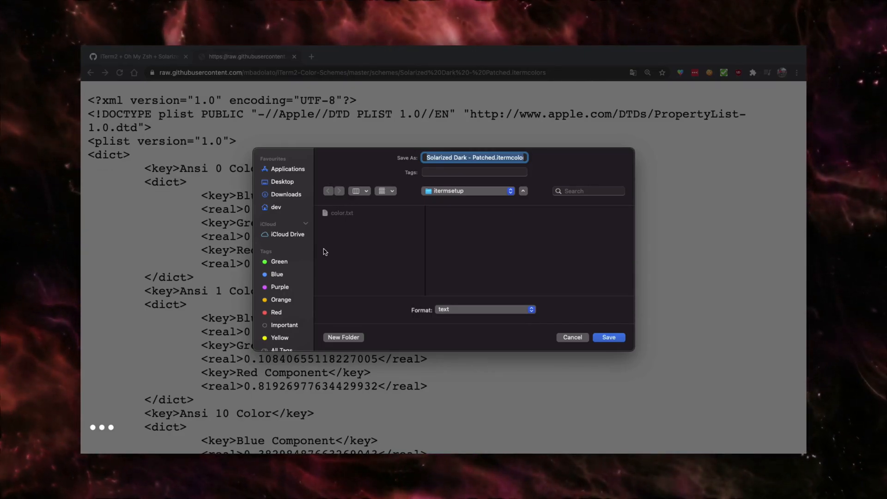
{"action": "left_click", "coordinate": [608, 337]}
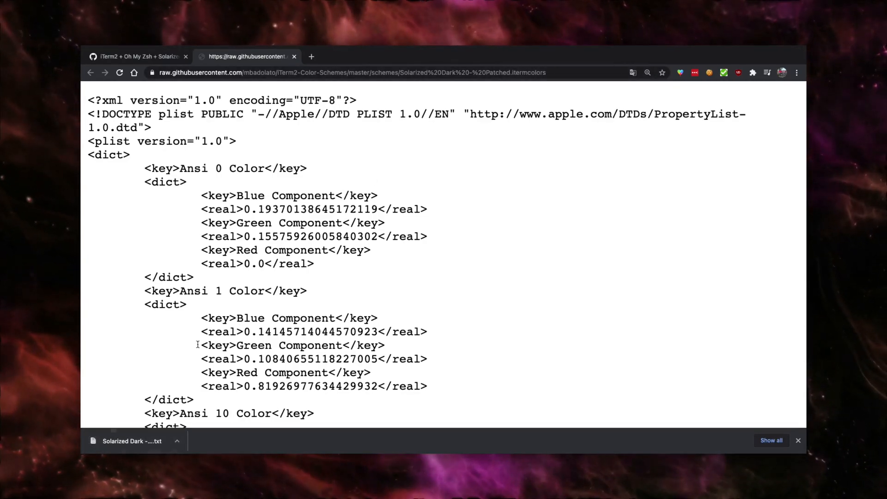
Save the colour scheme into the itermsetup folder, replacing the existing file
{"action": "key", "text": "cmd+s"}
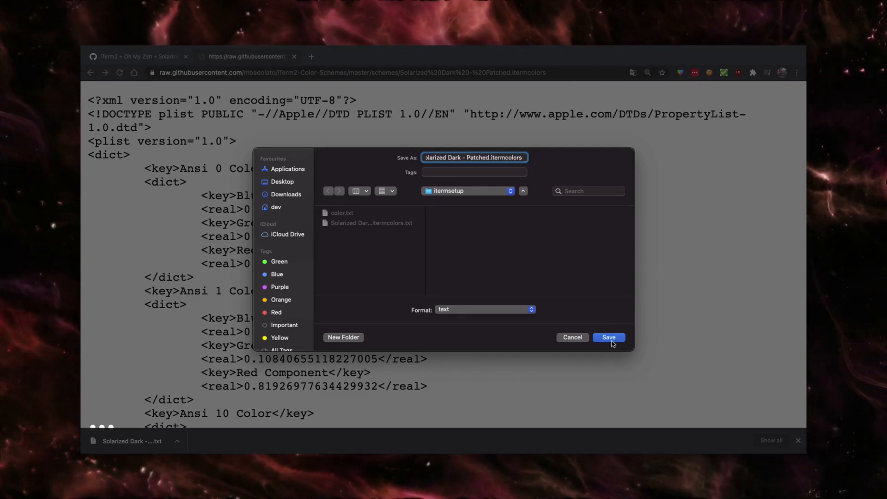
{"action": "left_click", "coordinate": [608, 338]}
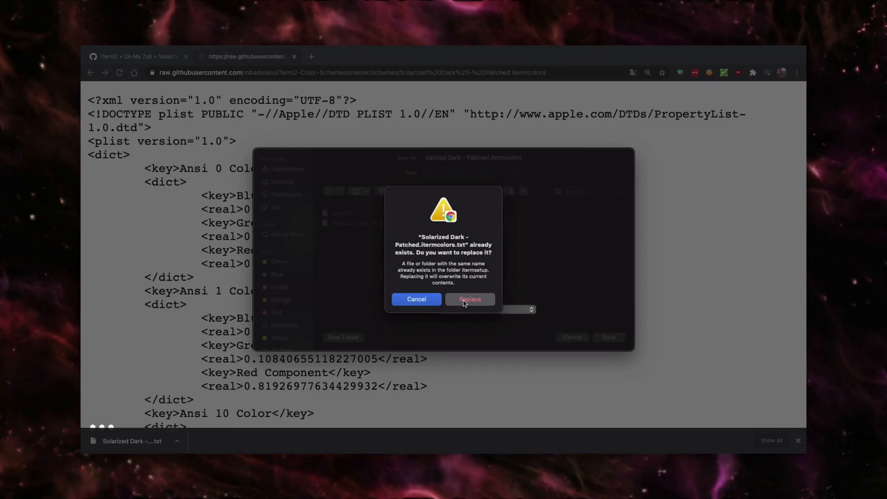
{"action": "left_click", "coordinate": [470, 299]}
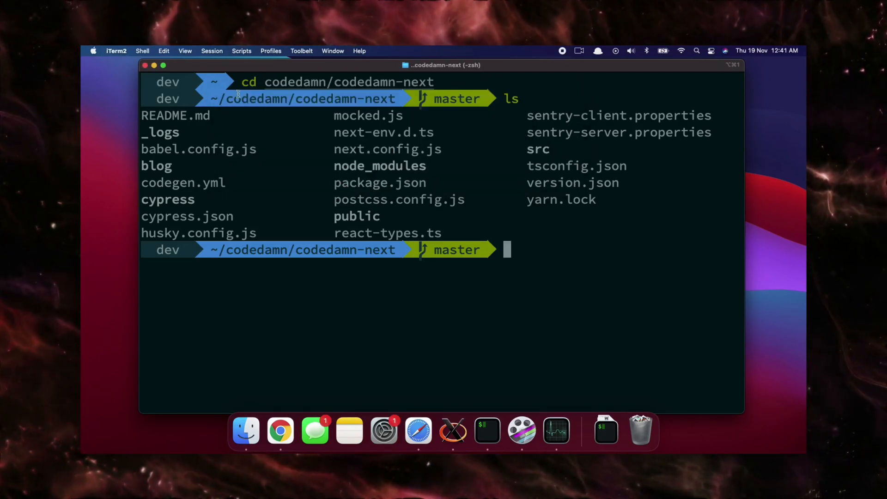
Bring up iTerm2 Preferences showing the Default profile's Colors settings
{"action": "left_click", "coordinate": [117, 51]}
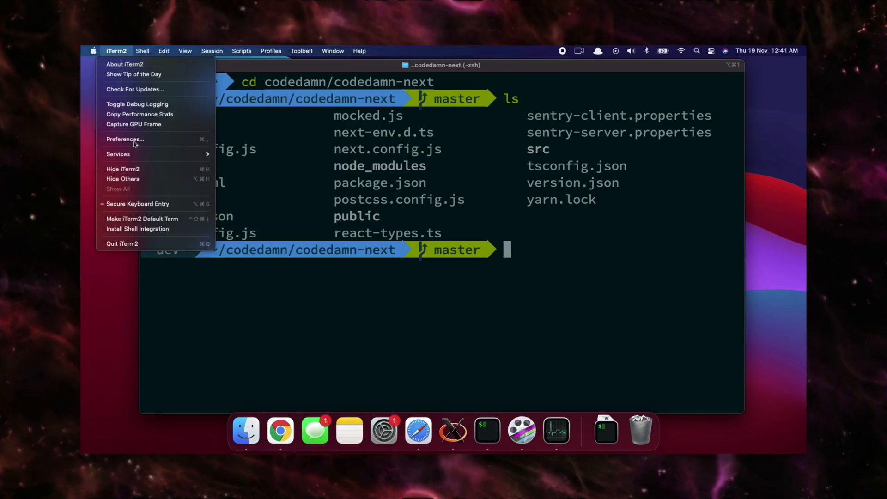
{"action": "left_click", "coordinate": [125, 140]}
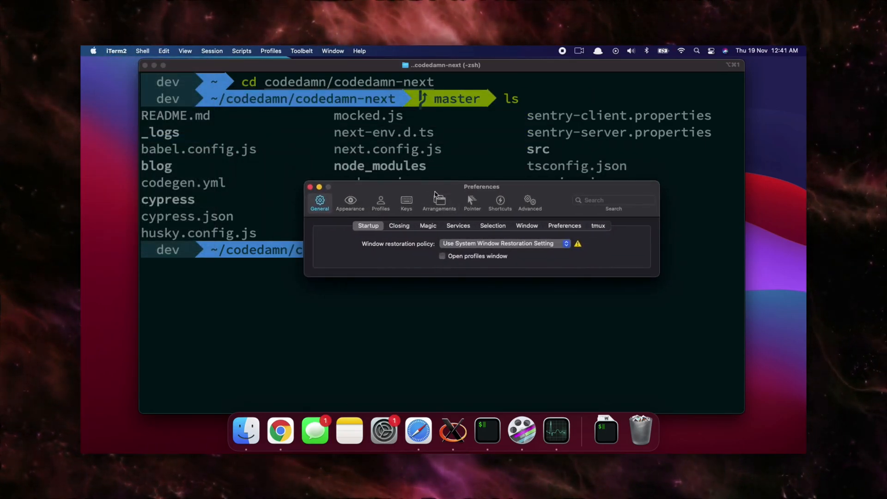
{"action": "left_click", "coordinate": [380, 202]}
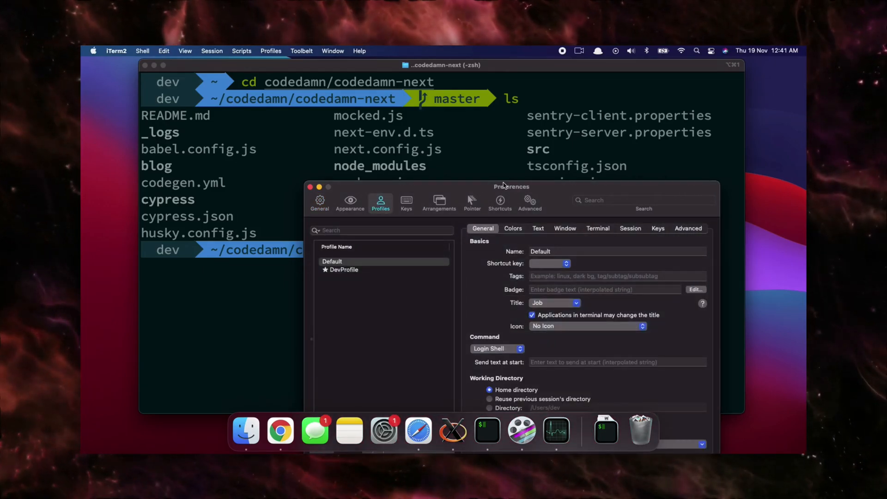
{"action": "left_click", "coordinate": [513, 228]}
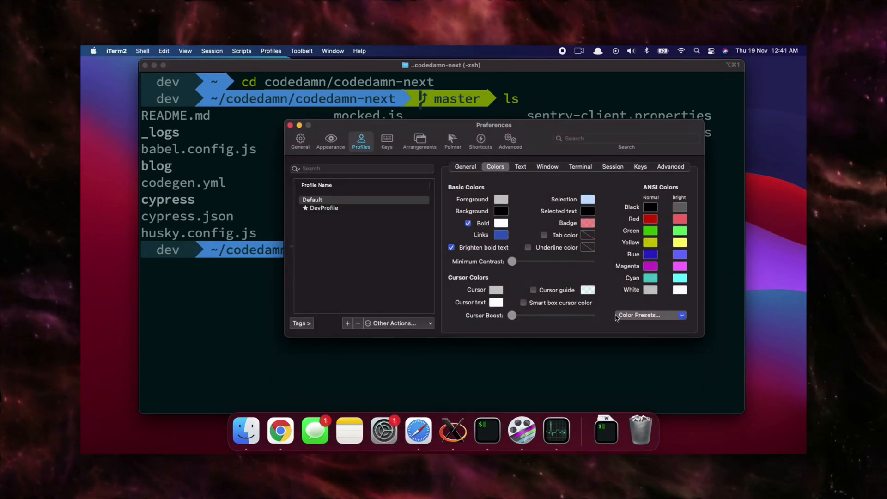
Try Color Presets > Import… and cancel because the scheme file can't be chosen
{"action": "left_click", "coordinate": [649, 315]}
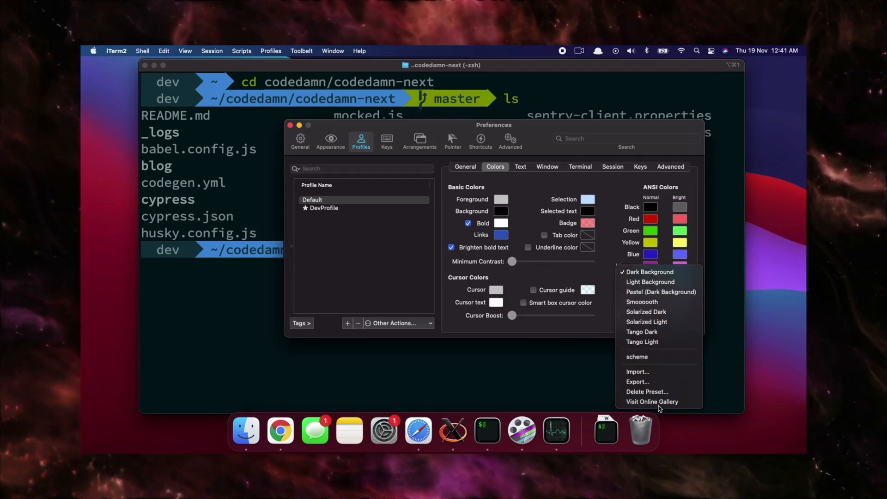
{"action": "left_click", "coordinate": [637, 372]}
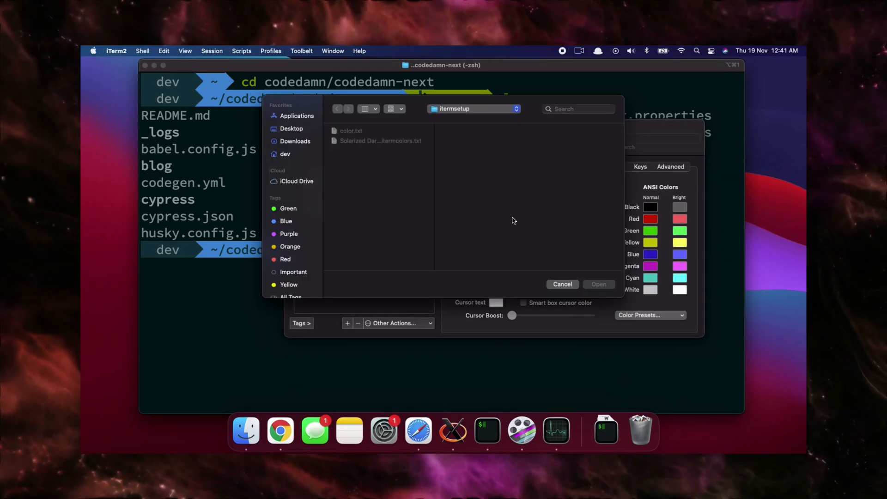
{"action": "left_click", "coordinate": [562, 284]}
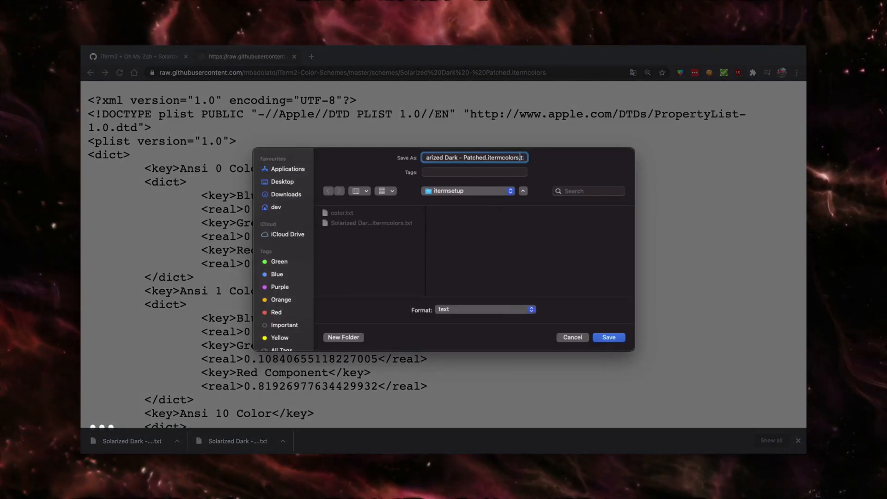
Save the Solarized Dark - Patched scheme from Chrome again, replacing the existing file
{"action": "left_click", "coordinate": [608, 337]}
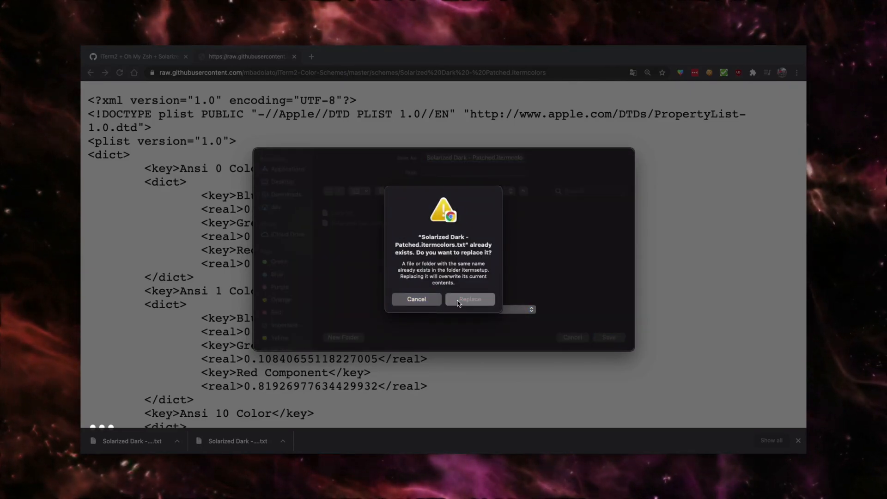
{"action": "left_click", "coordinate": [470, 298]}
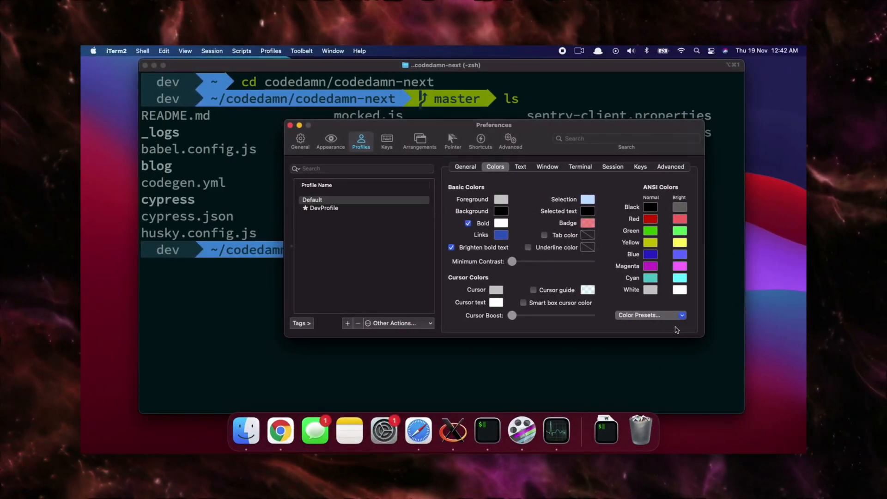
Import Solarized Dark - Patched.itermcolors via Color Presets and apply it to the Default profile
{"action": "left_click", "coordinate": [649, 315]}
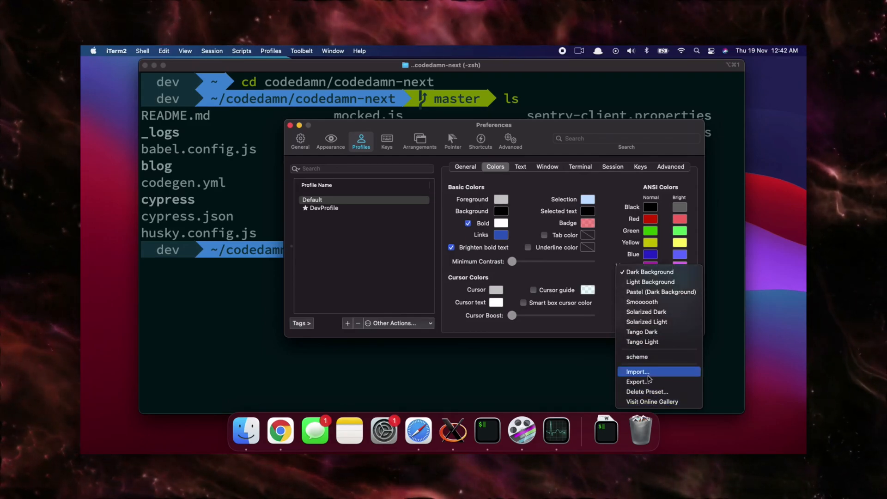
{"action": "left_click", "coordinate": [637, 372]}
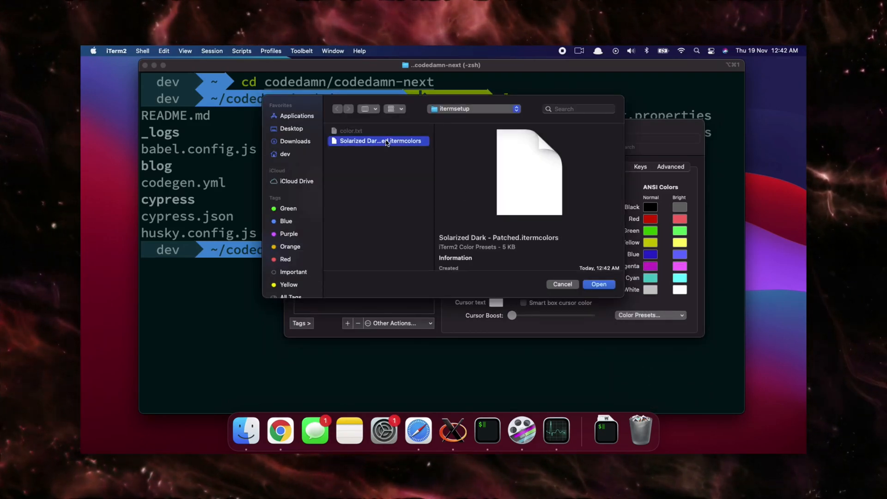
{"action": "left_click", "coordinate": [598, 284]}
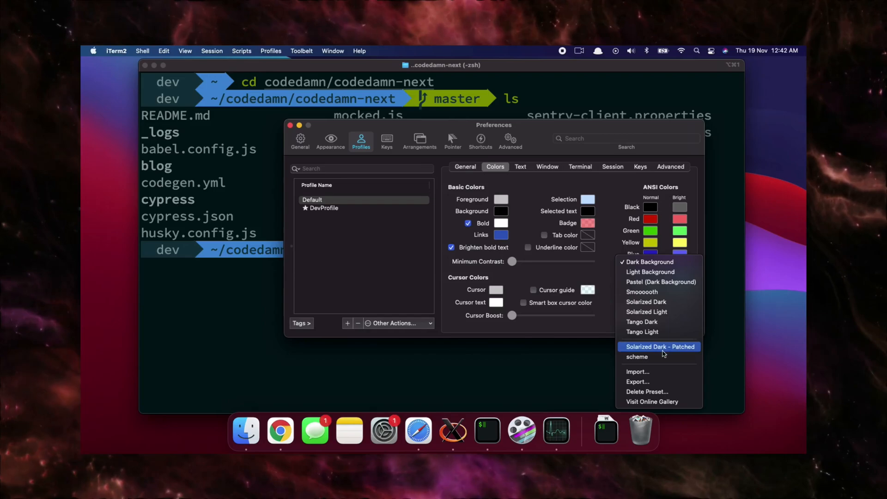
{"action": "left_click", "coordinate": [659, 346]}
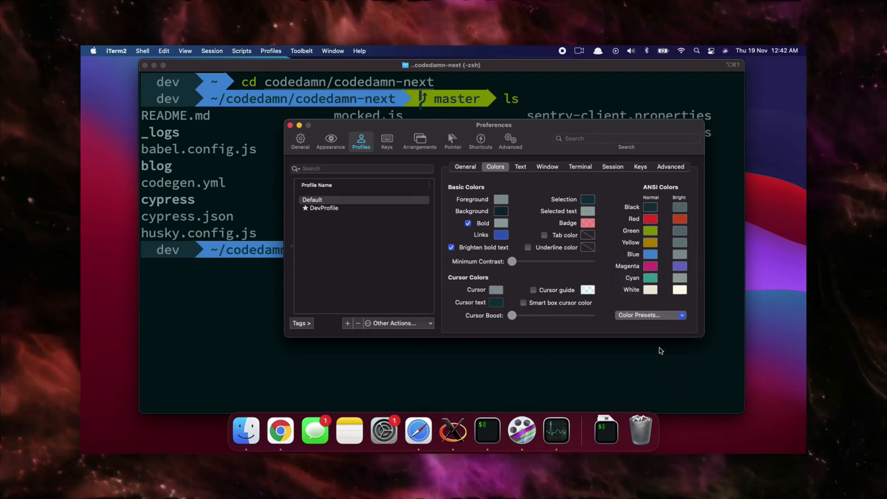
Re-select Solarized Dark - Patched in Profiles > Colors and close the Preferences window
{"action": "left_click", "coordinate": [649, 315]}
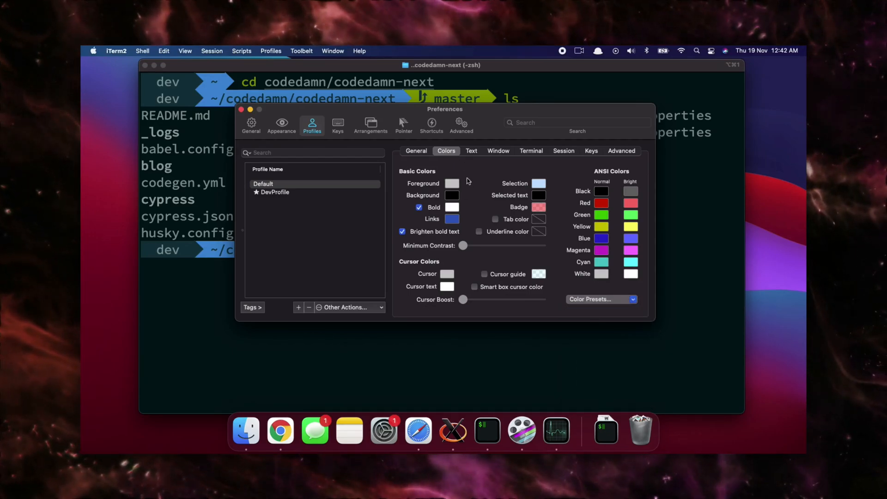
{"action": "mouse_move", "coordinate": [251, 120]}
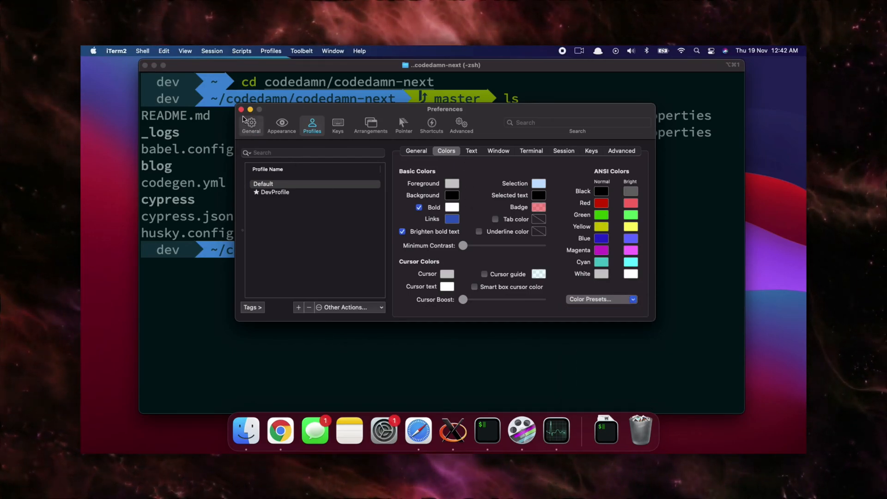
{"action": "left_click", "coordinate": [241, 109]}
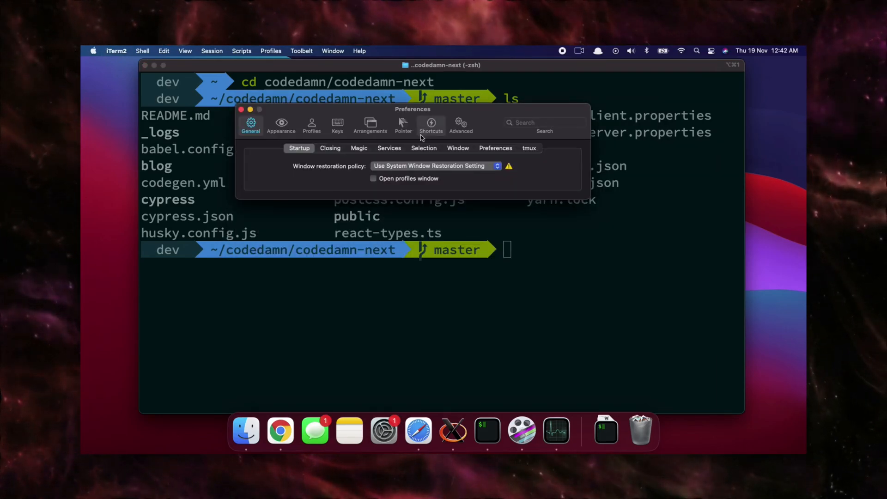
{"action": "left_click", "coordinate": [311, 123]}
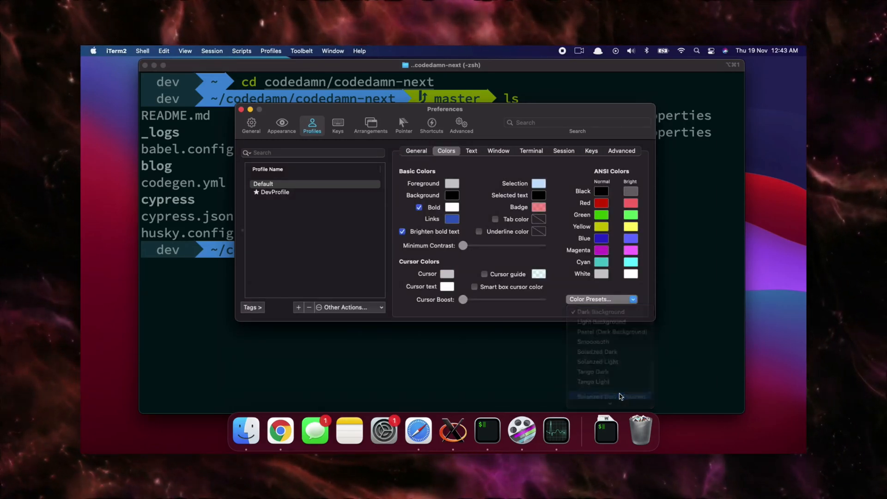
{"action": "left_click", "coordinate": [610, 396]}
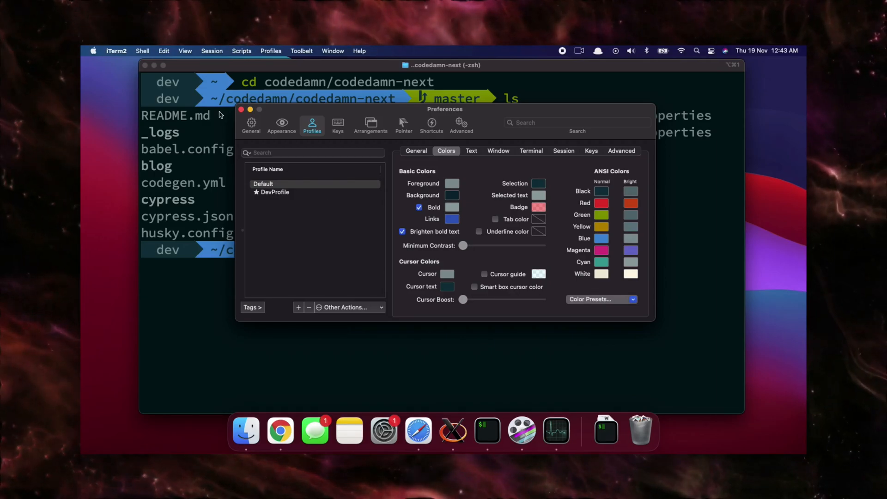
{"action": "left_click", "coordinate": [240, 110]}
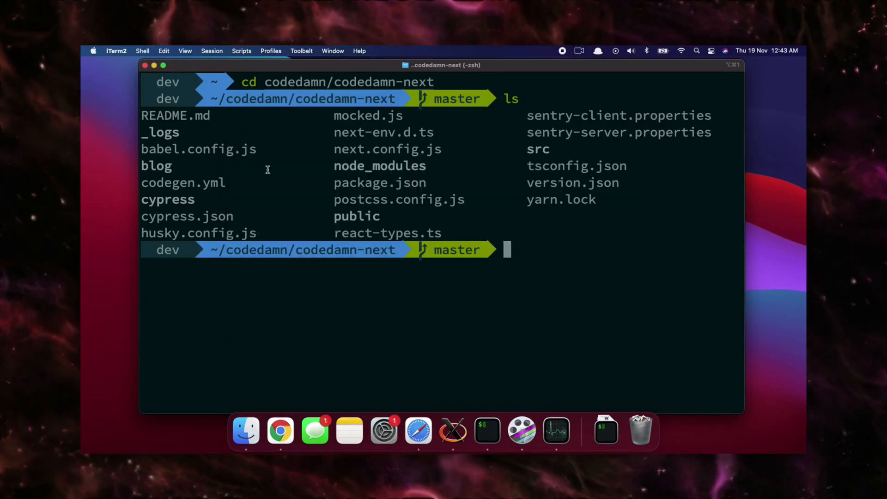
Return from the downloads list to the setup gist and scroll toward the Oh My Zsh section
{"action": "left_click", "coordinate": [280, 432]}
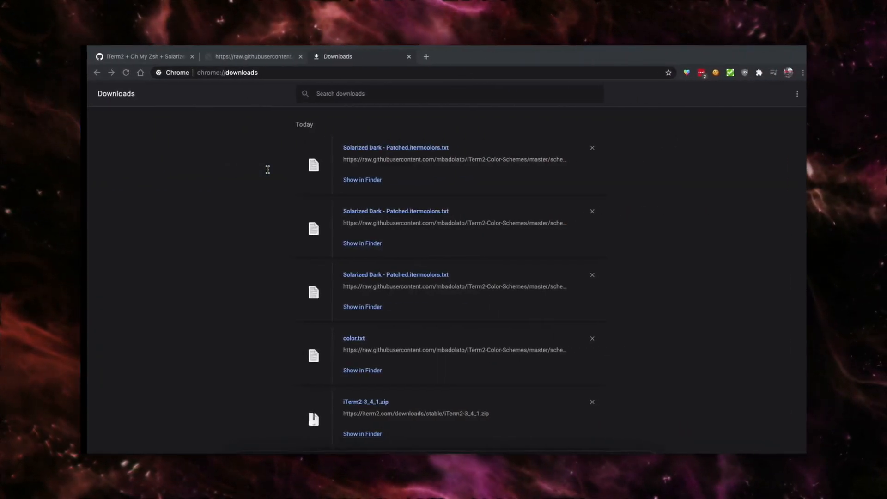
{"action": "left_click", "coordinate": [141, 57]}
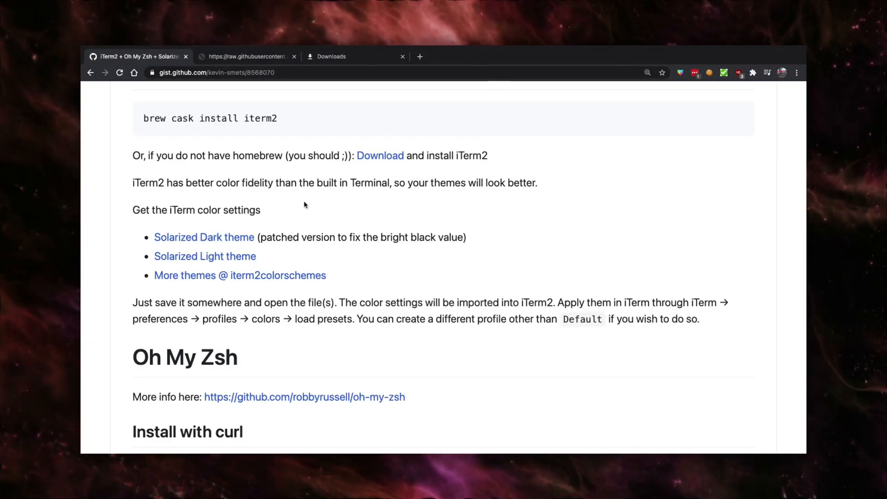
{"action": "scroll", "scroll_direction": "down", "scroll_amount": 3}
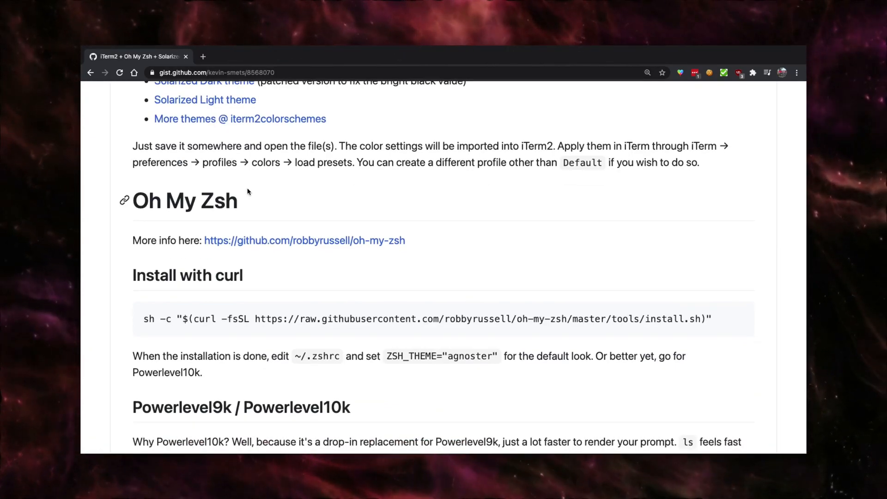
Highlight the Oh My Zsh heading, then scroll down to the 'Install with curl' section
{"action": "double_click", "coordinate": [185, 201]}
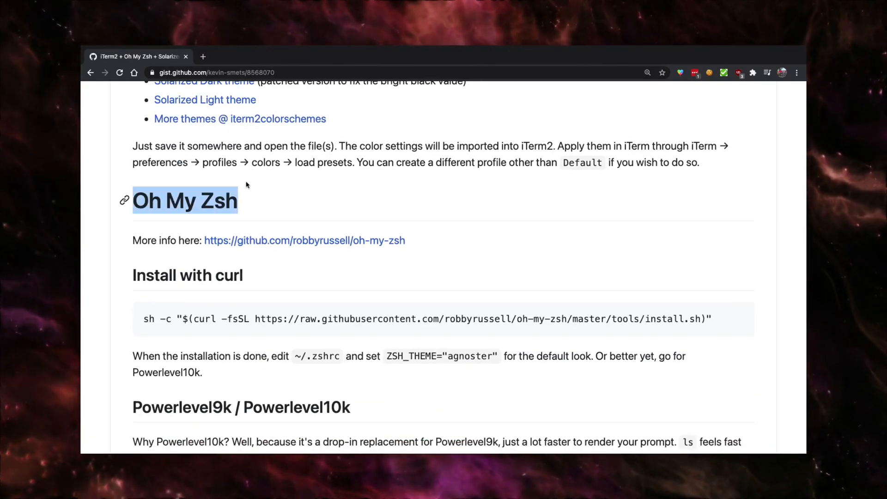
{"action": "left_click", "coordinate": [261, 207]}
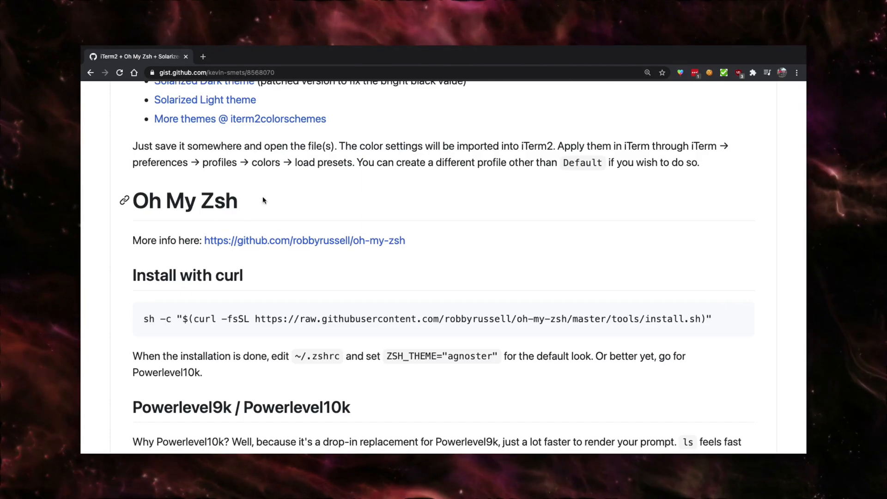
{"action": "double_click", "coordinate": [220, 201]}
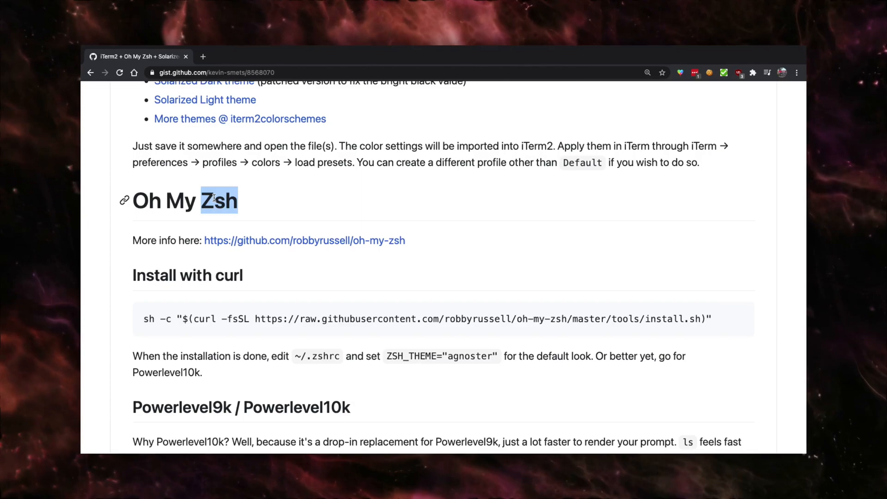
{"action": "scroll", "scroll_direction": "down", "scroll_amount": 3}
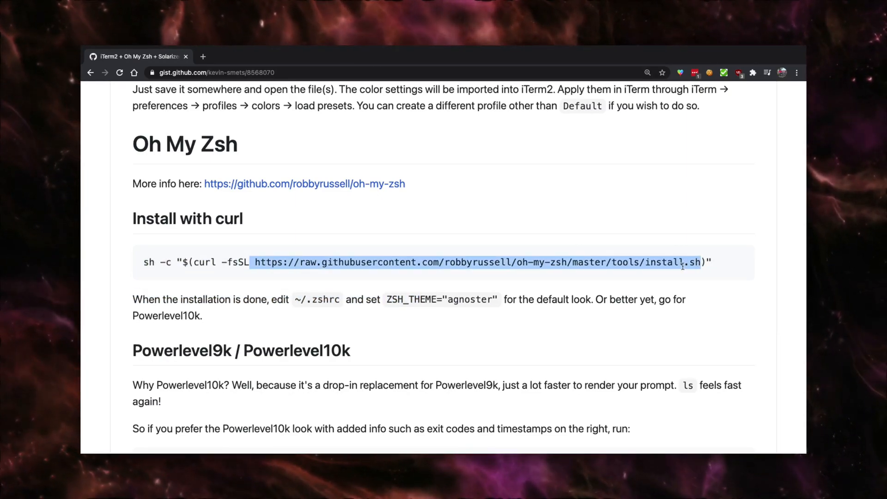
View the raw Oh My Zsh install.sh script in a new tab, then close it
{"action": "left_click", "coordinate": [476, 261]}
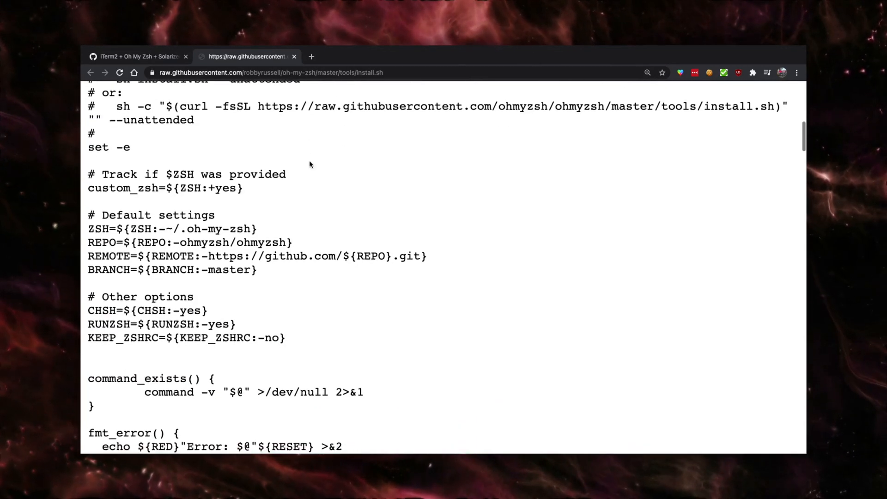
{"action": "scroll", "scroll_direction": "down", "scroll_amount": 3}
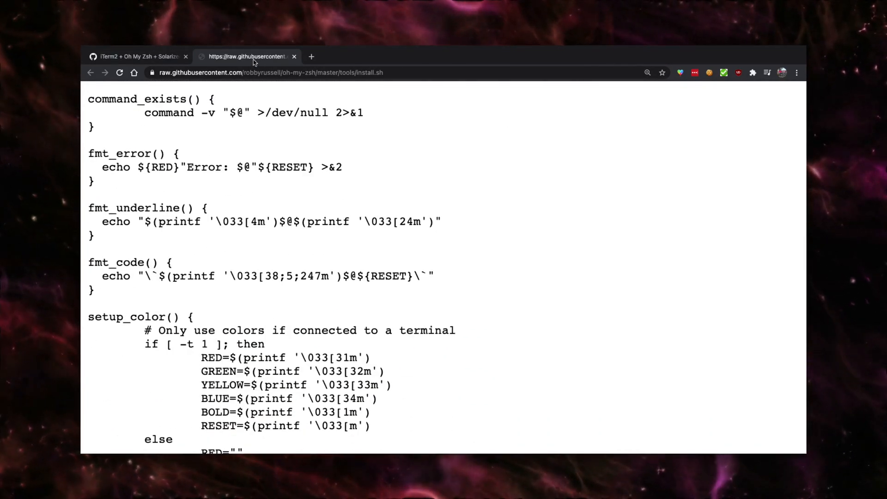
{"action": "left_click", "coordinate": [294, 56]}
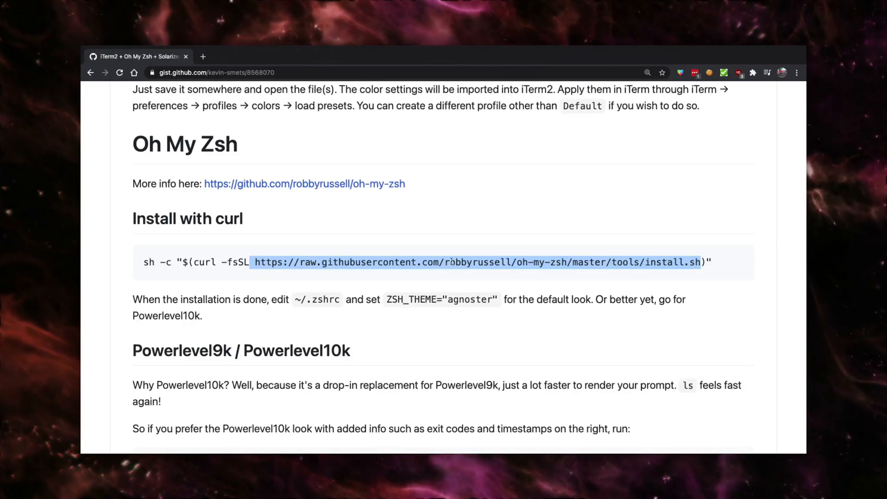
Select the entire curl install command on the gist
{"action": "triple_click", "coordinate": [396, 261]}
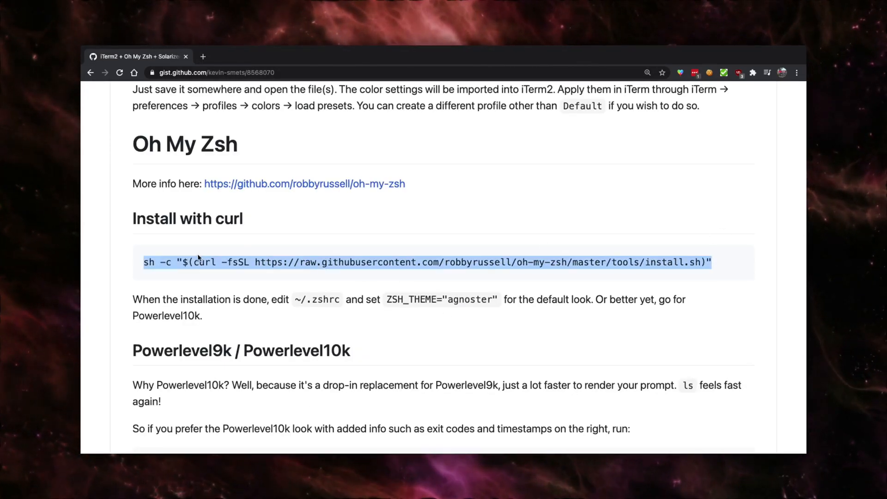
{"action": "scroll", "scroll_direction": "down", "scroll_amount": 3}
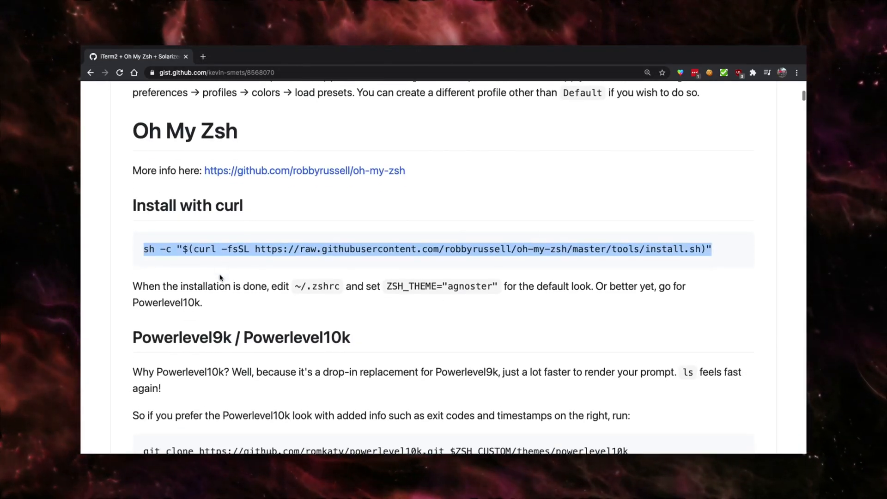
{"action": "scroll", "scroll_direction": "up", "scroll_amount": 3}
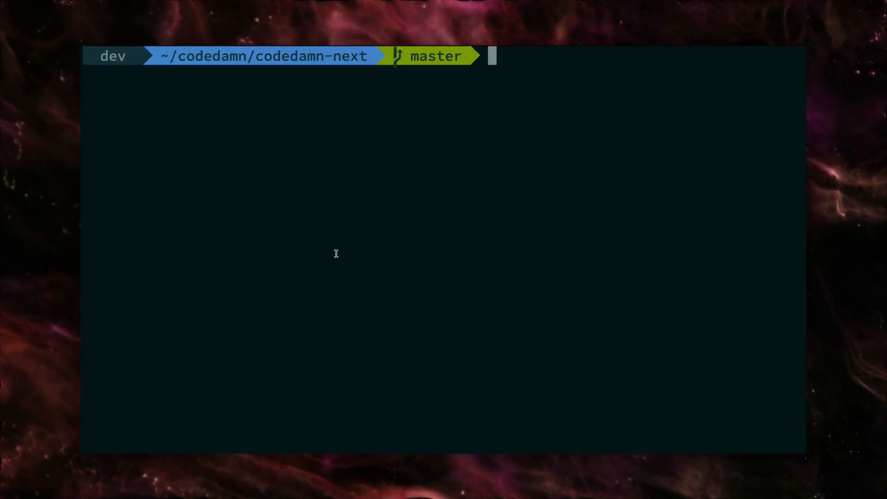
Start the cd ~/.oh-my-zsh command to enter the Oh My Zsh folder
{"action": "type", "text": "cd ~/.oh-my-zsh"}
{"action": "type", "text": "ls"}
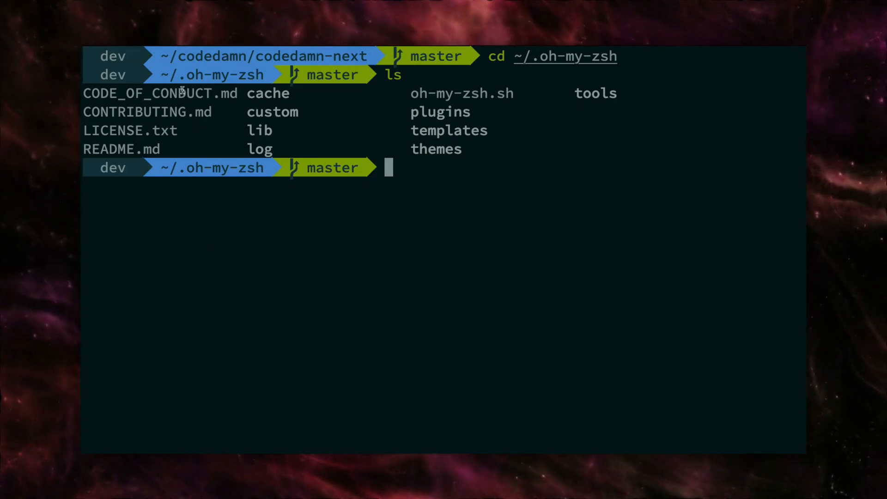
{"action": "mouse_move", "coordinate": [555, 156]}
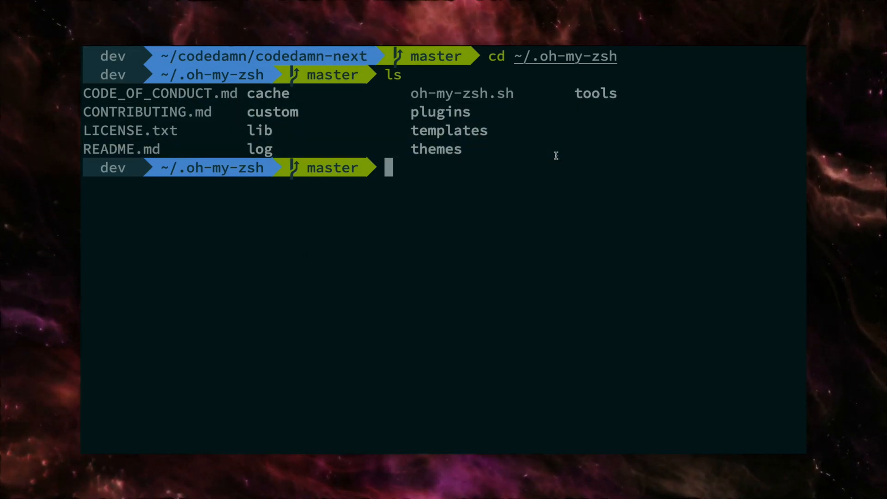
{"action": "mouse_move", "coordinate": [412, 125]}
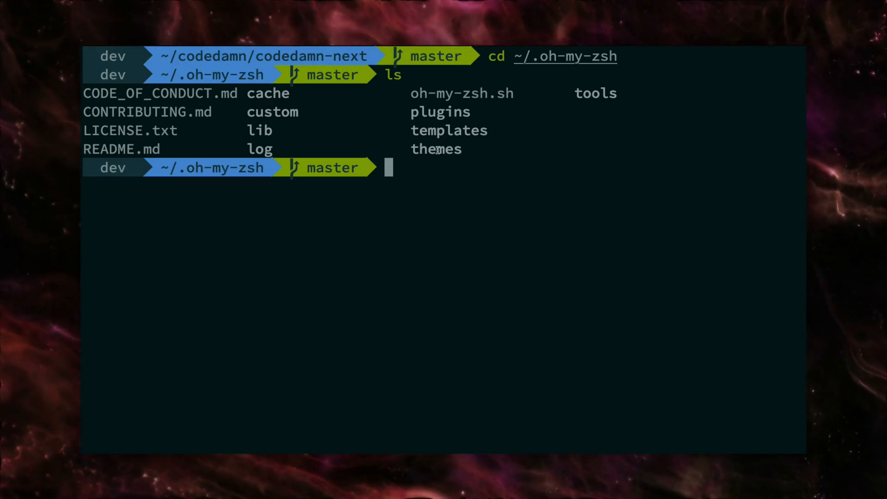
Change into the themes folder and scroll through the list of zsh-theme files
{"action": "type", "text": "cd the"}
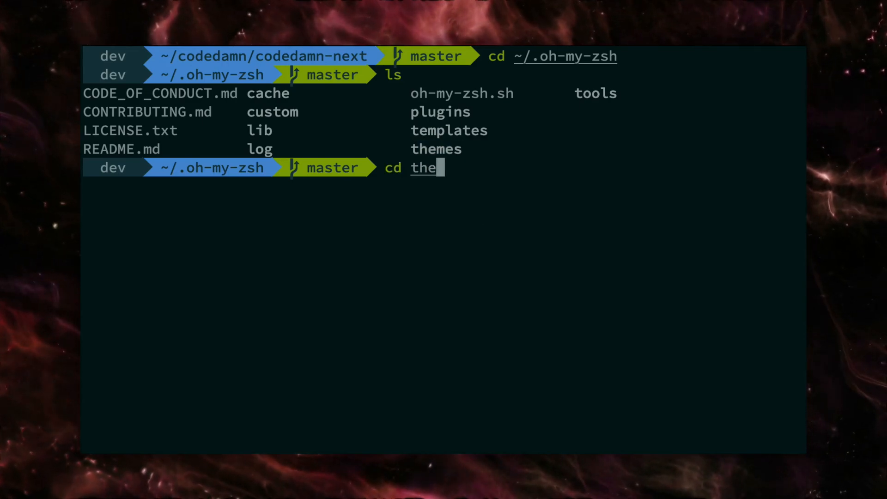
{"action": "key", "text": "Return"}
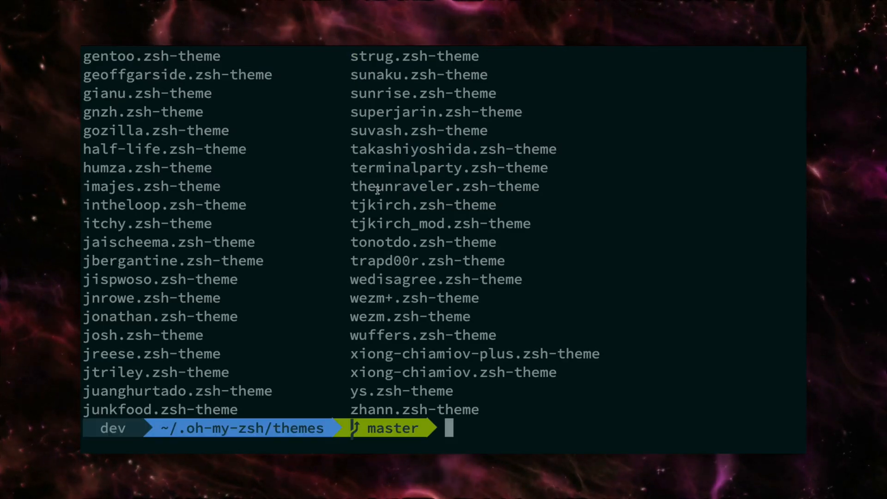
{"action": "scroll", "scroll_direction": "up", "scroll_amount": 3}
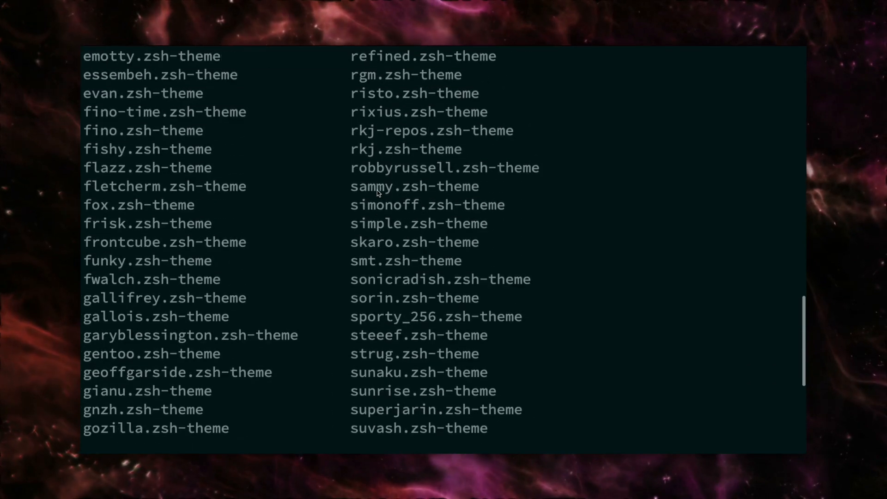
{"action": "scroll", "scroll_direction": "up", "scroll_amount": 3}
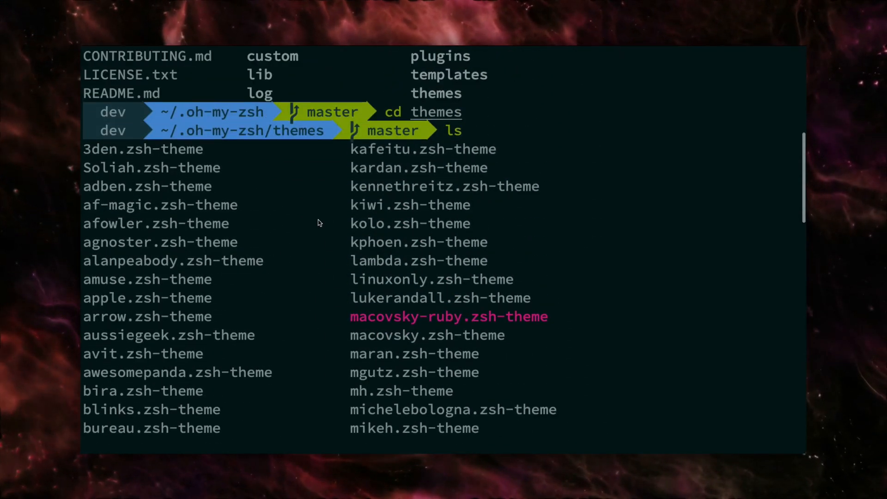
{"action": "scroll", "scroll_direction": "down", "scroll_amount": 3}
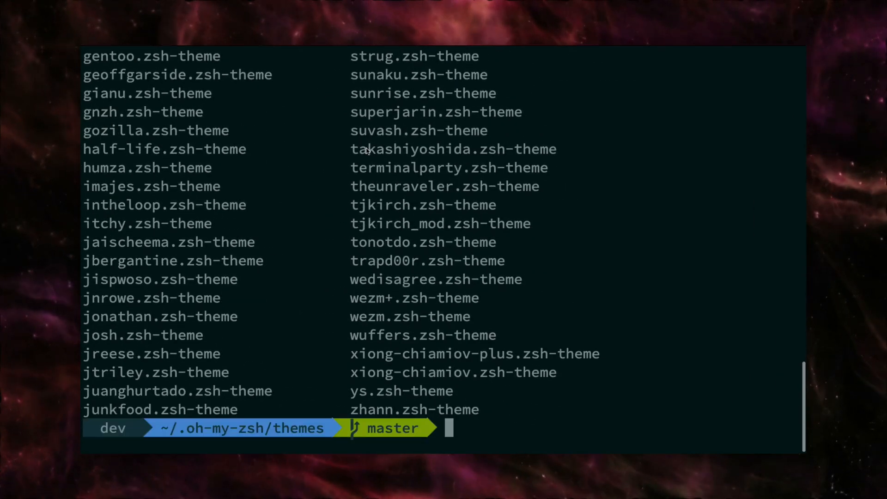
{"action": "mouse_move", "coordinate": [340, 237]}
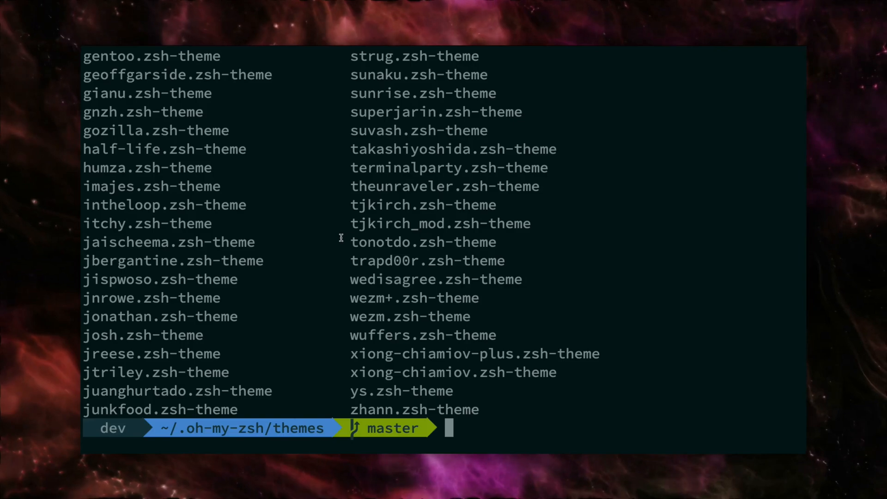
{"action": "mouse_move", "coordinate": [463, 243]}
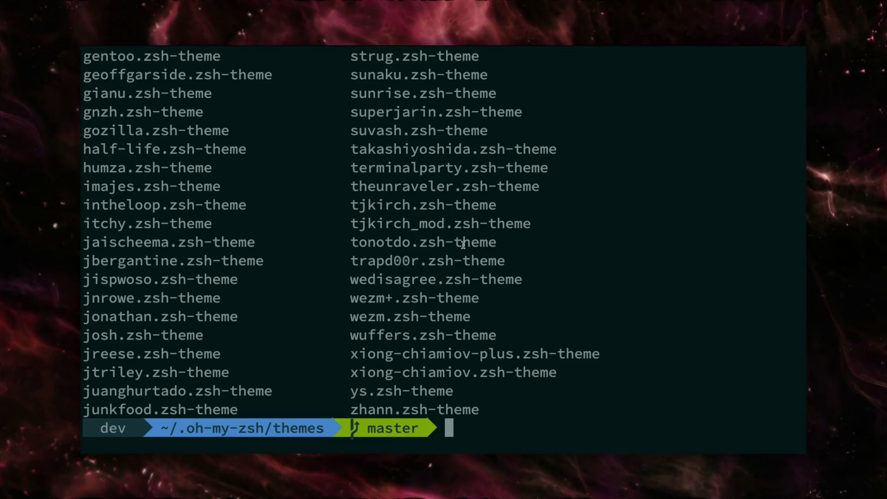
Open ~/.zshrc in nano to check ZSH_THEME is agnoster, then start a second shell session
{"action": "type", "text": "nano ~"}
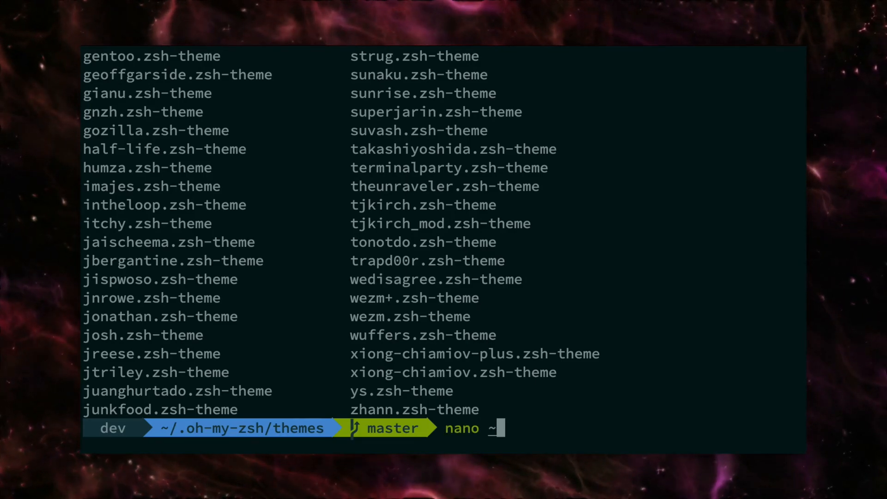
{"action": "type", "text": "/.zs"}
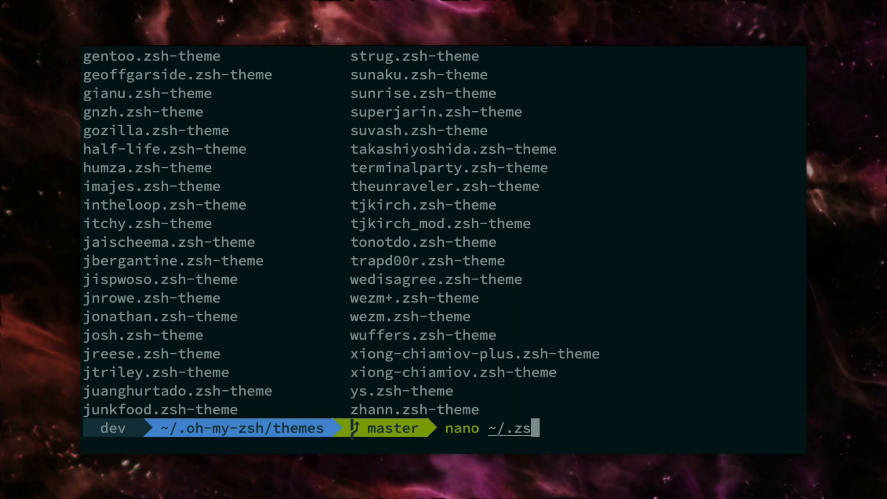
{"action": "key", "text": "Return"}
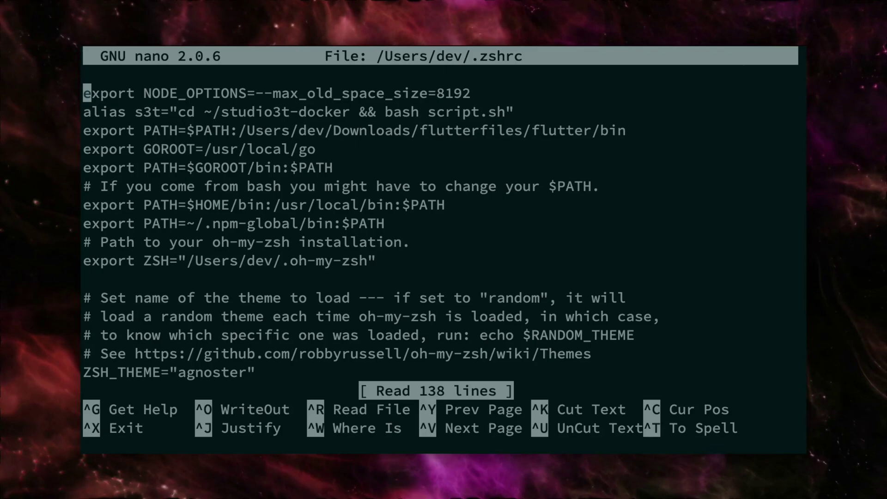
{"action": "mouse_move", "coordinate": [464, 250]}
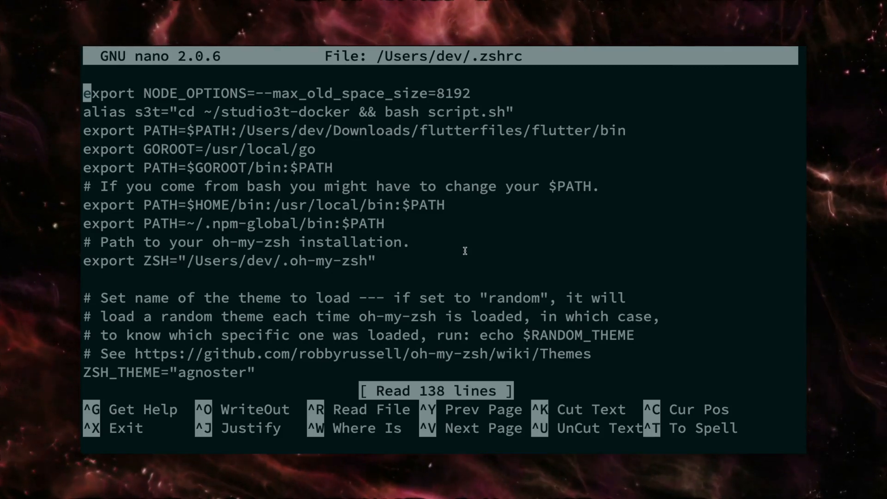
{"action": "key", "text": "ctrl+x"}
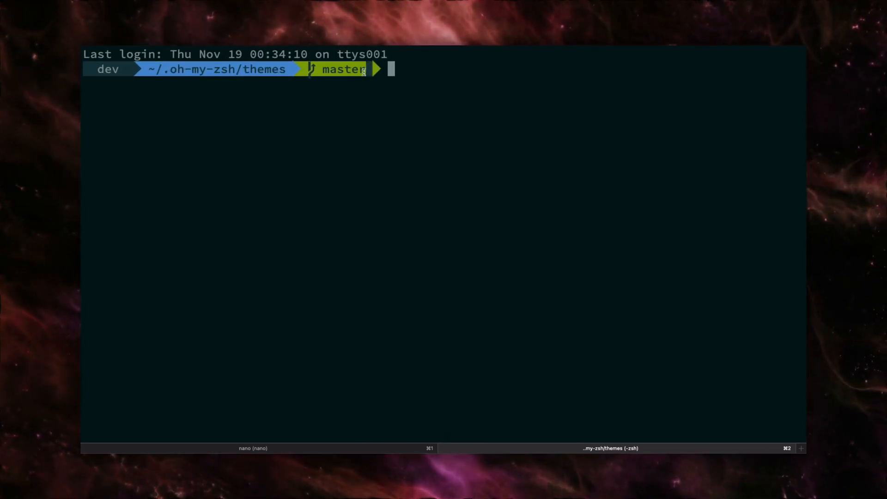
{"action": "mouse_move", "coordinate": [138, 77]}
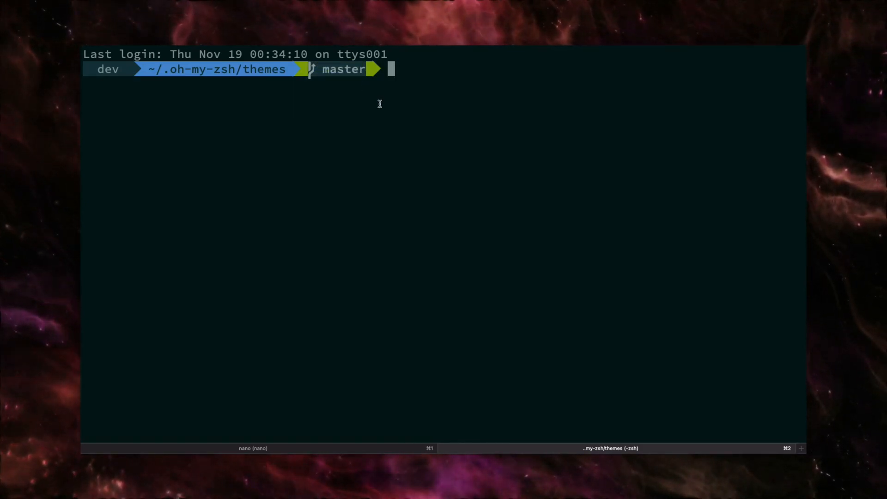
{"action": "mouse_move", "coordinate": [451, 143]}
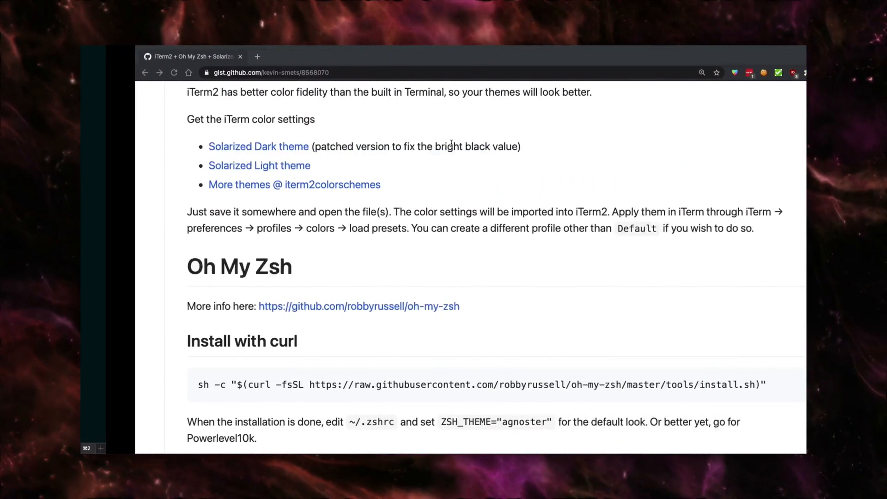
Scroll the gist between the Powerlevel10k example and the Default agnoster prompt screenshot
{"action": "scroll", "scroll_direction": "down", "scroll_amount": 3}
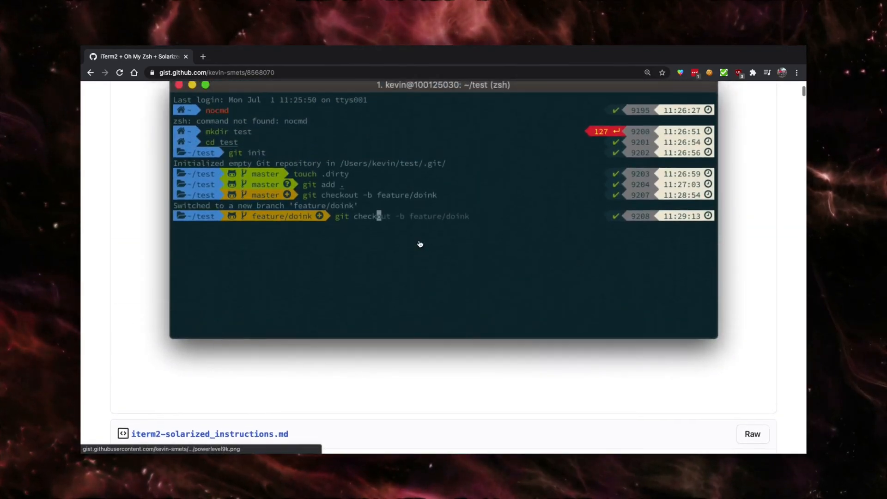
{"action": "scroll", "scroll_direction": "up", "scroll_amount": 3}
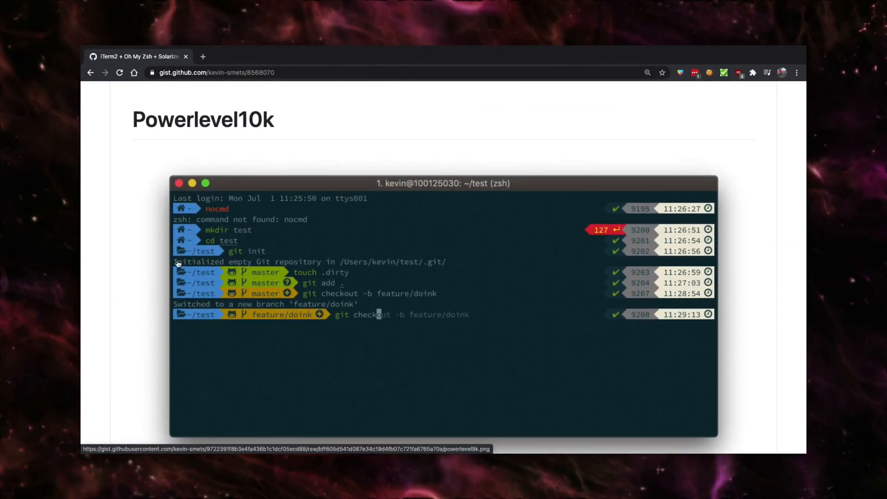
{"action": "mouse_move", "coordinate": [659, 299]}
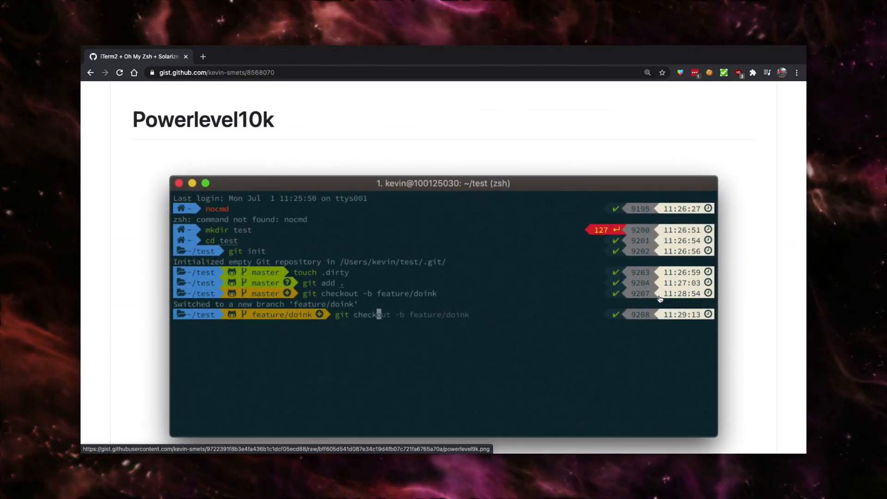
{"action": "mouse_move", "coordinate": [727, 335]}
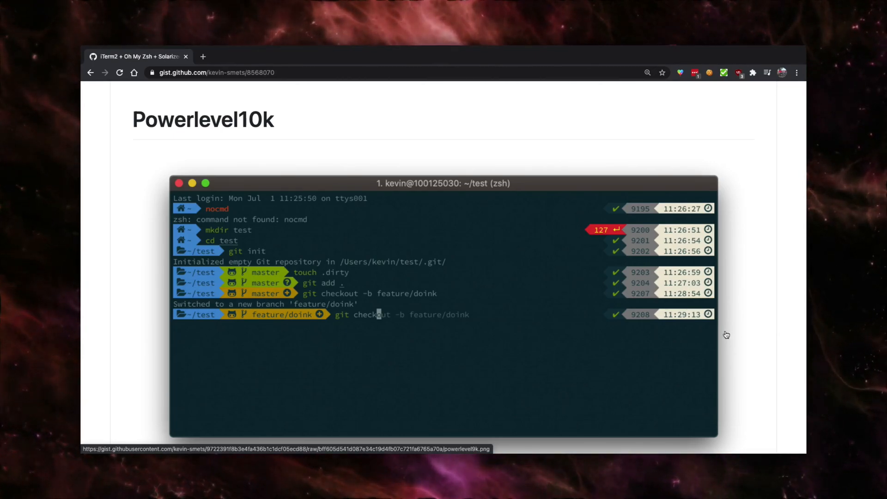
{"action": "mouse_move", "coordinate": [587, 233]}
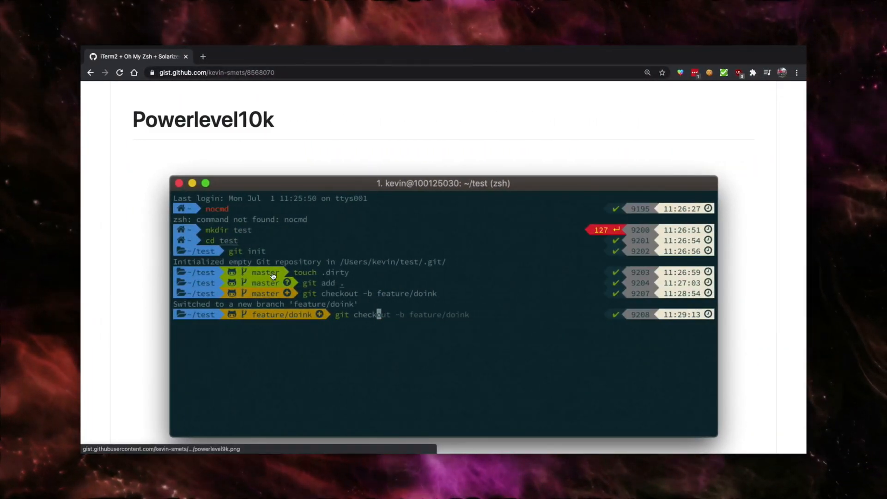
{"action": "scroll", "scroll_direction": "down", "scroll_amount": 3}
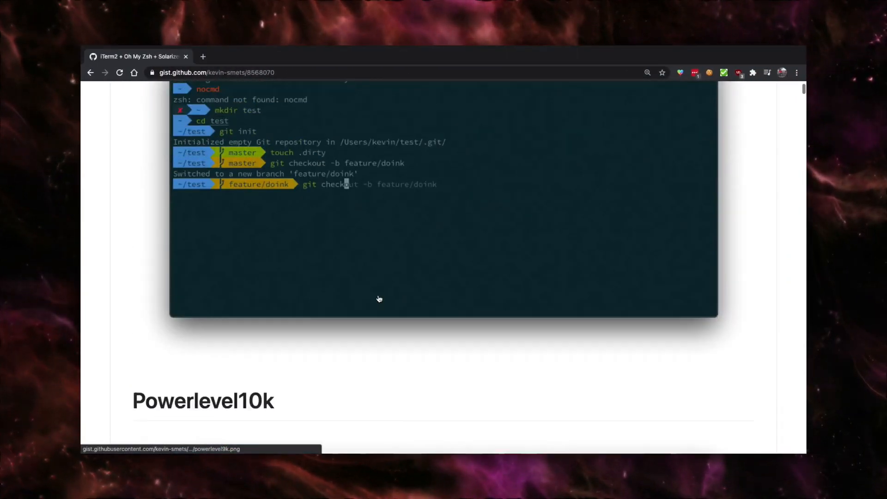
{"action": "scroll", "scroll_direction": "up", "scroll_amount": 3}
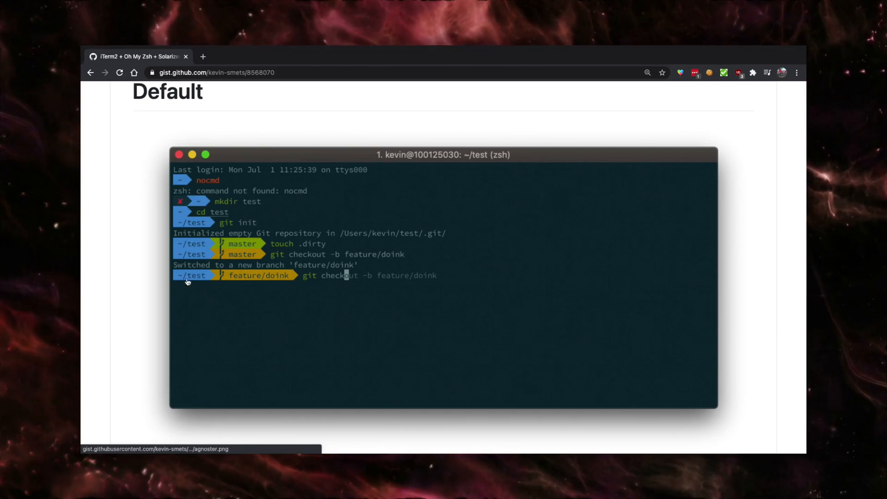
{"action": "mouse_move", "coordinate": [176, 208]}
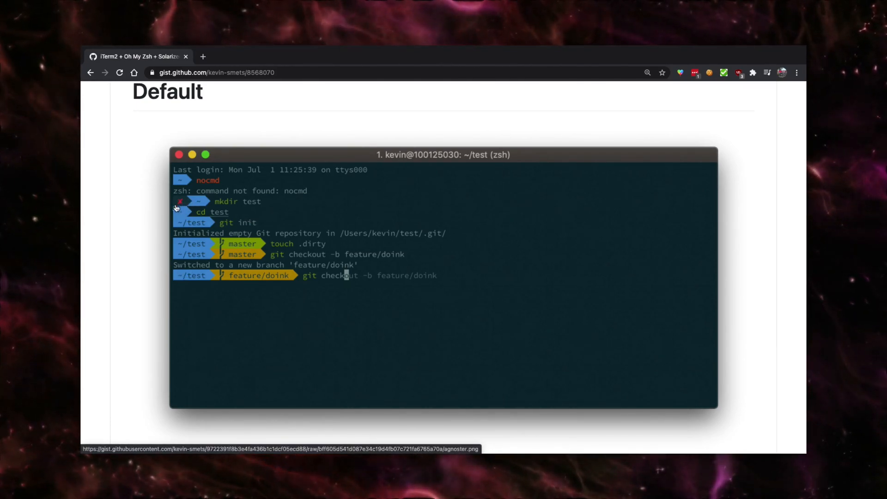
{"action": "mouse_move", "coordinate": [182, 211]}
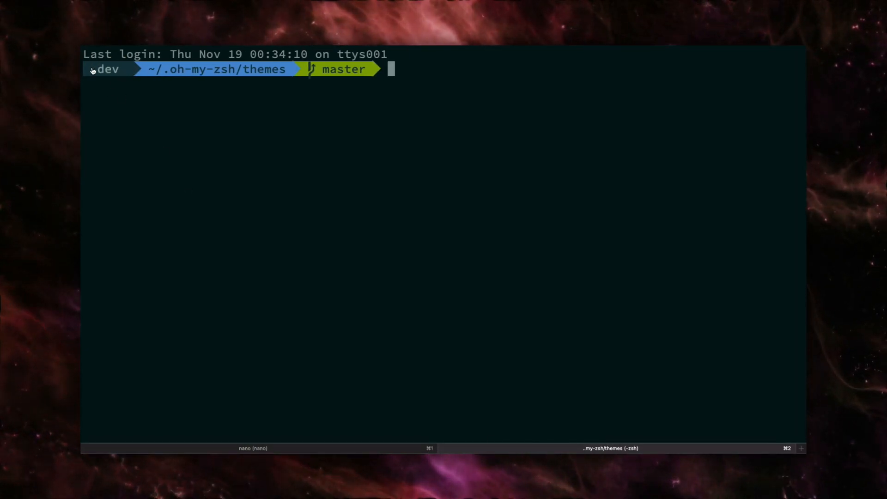
{"action": "mouse_move", "coordinate": [268, 126]}
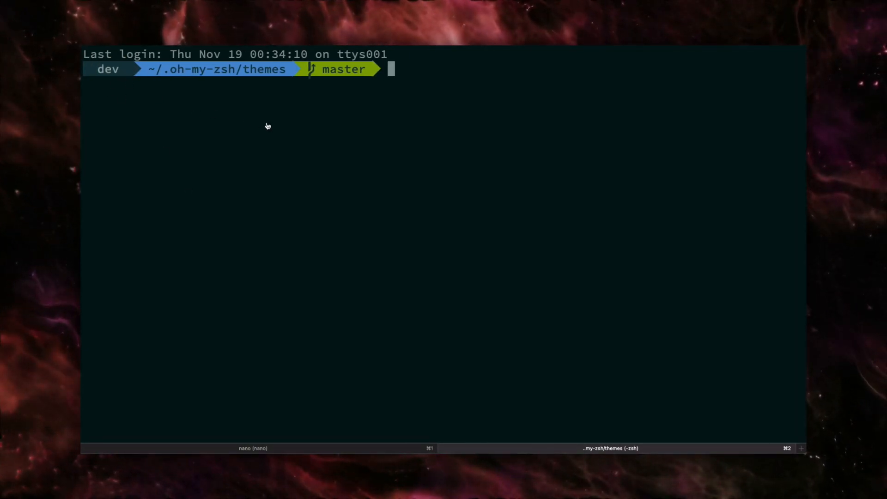
Reopen ~/.zshrc in nano and move down to the ZSH_THEME="agnoster" line
{"action": "type", "text": "ex"}
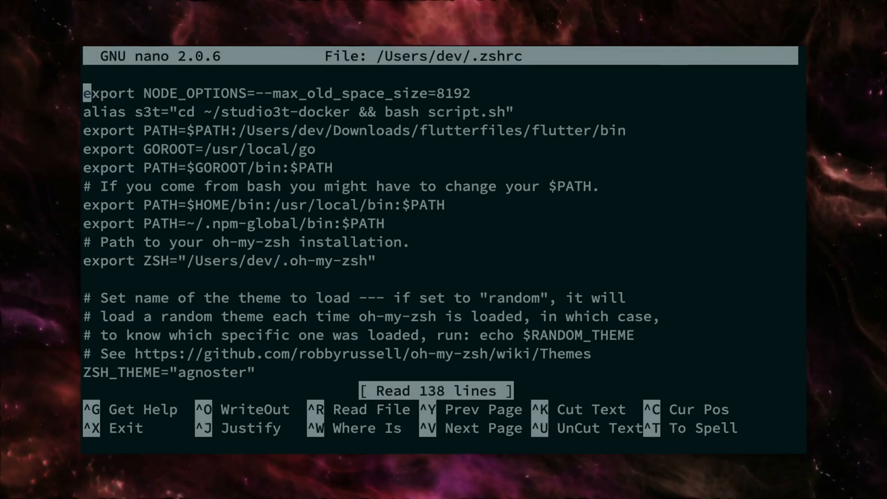
{"action": "key", "text": "Down"}
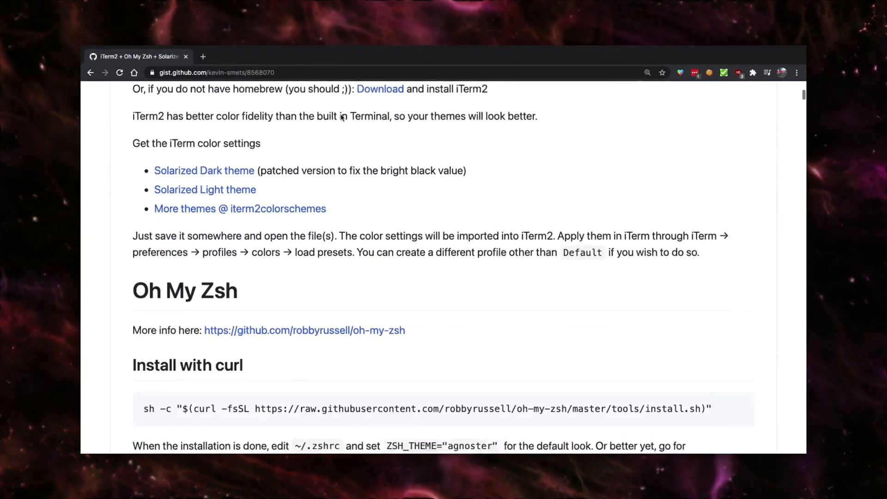
Scroll the gist down to the Oh My Zsh 'Install with curl' instructions
{"action": "scroll", "scroll_direction": "down", "scroll_amount": 3}
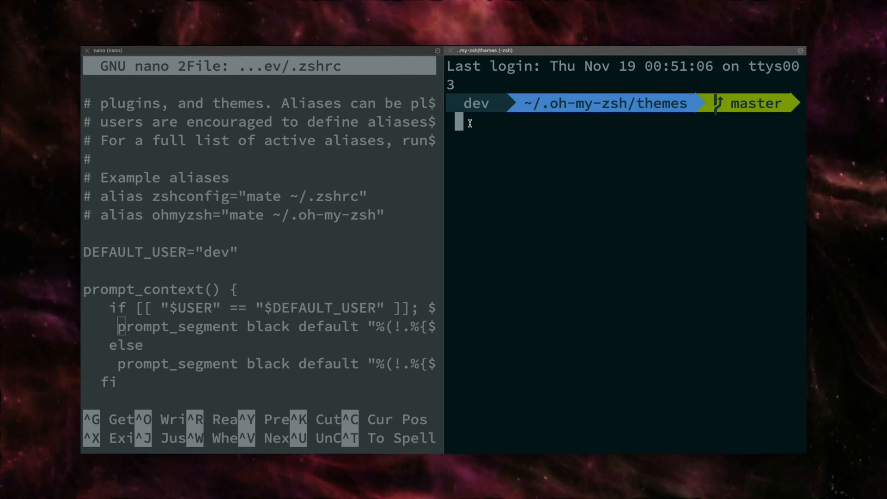
Scroll nano to the prompt_context override and syntax-highlighting source line, running a command in the split pane
{"action": "type", "text": "e"}
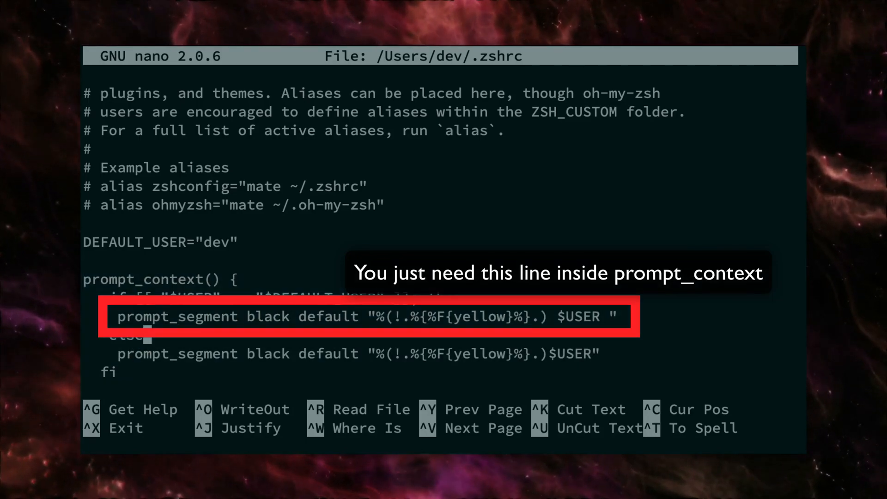
{"action": "scroll", "scroll_direction": "down", "scroll_amount": 3}
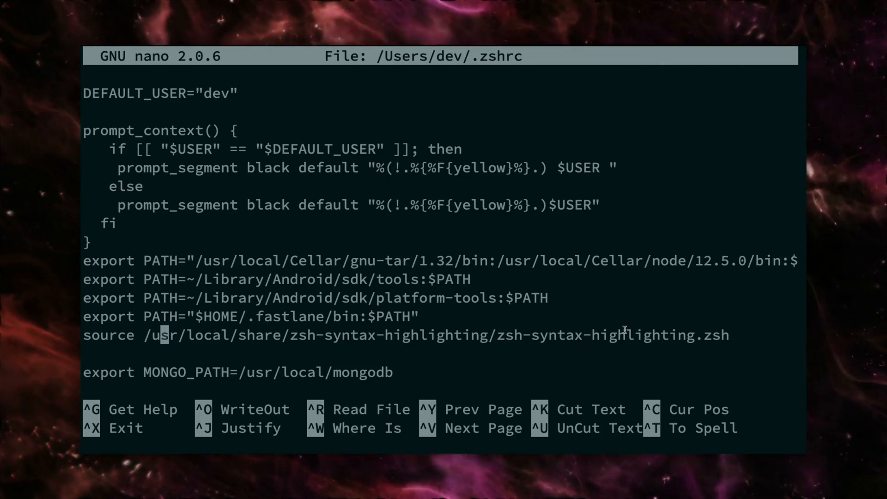
{"action": "mouse_move", "coordinate": [674, 344]}
{"action": "type", "text": "sdkf"}
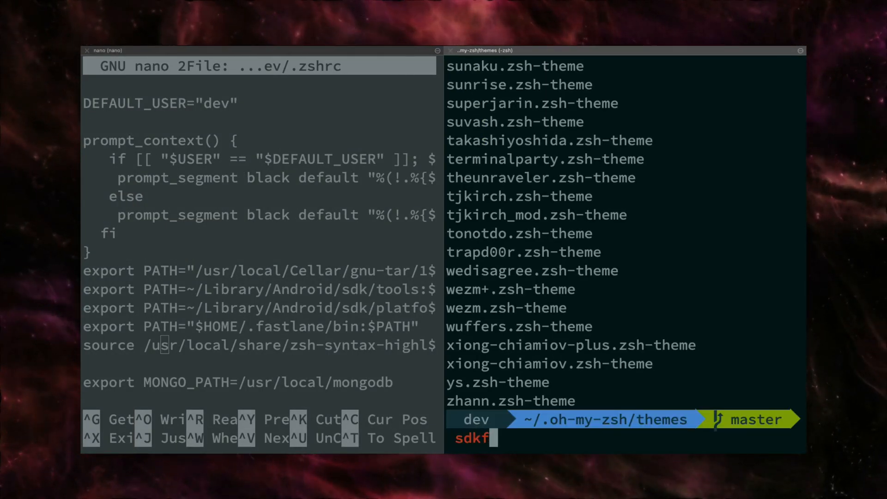
{"action": "key", "text": "Return"}
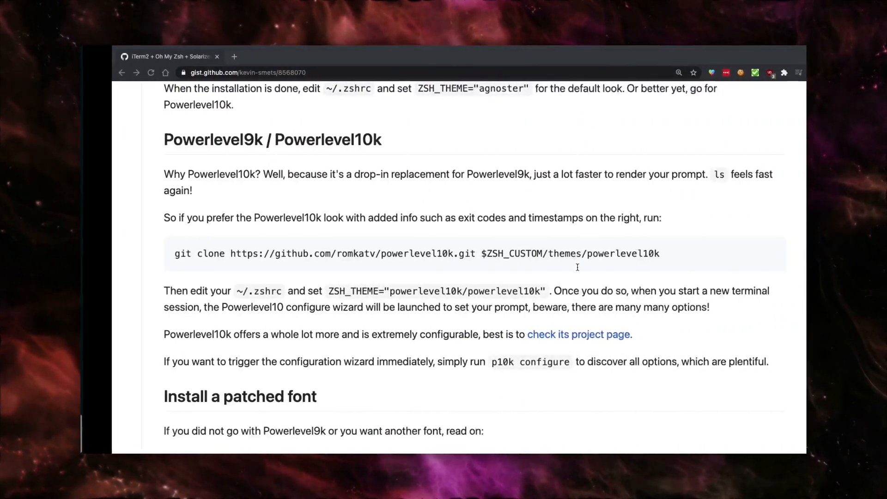
Scroll to 'Install a patched font' and follow the Source Code Pro for Powerline link on GitHub
{"action": "scroll", "scroll_direction": "down", "scroll_amount": 3}
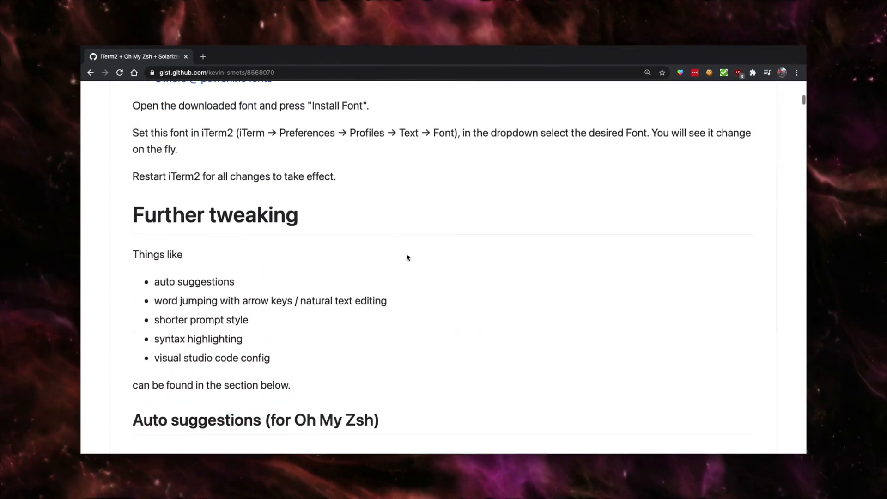
{"action": "scroll", "scroll_direction": "down", "scroll_amount": 3}
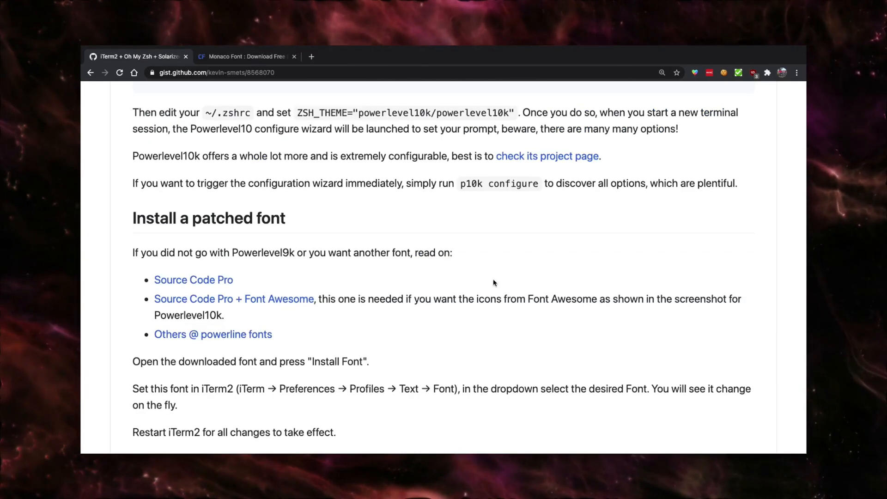
{"action": "mouse_move", "coordinate": [153, 278]}
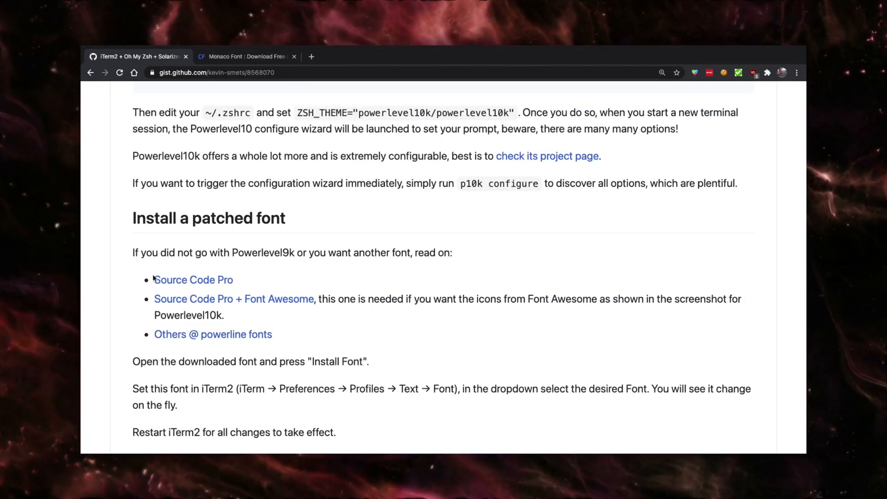
{"action": "left_click", "coordinate": [193, 279]}
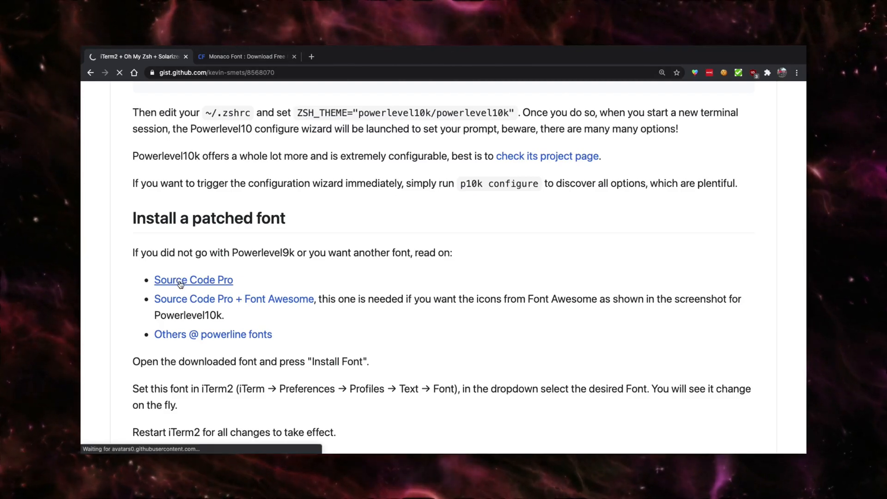
{"action": "left_click", "coordinate": [193, 279]}
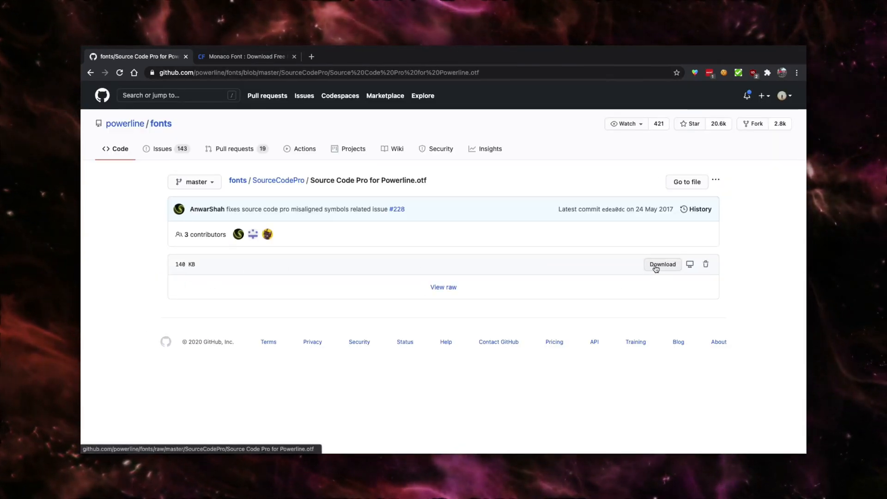
Download the Source Code Pro for Powerline .otf font from GitHub
{"action": "left_click", "coordinate": [662, 264]}
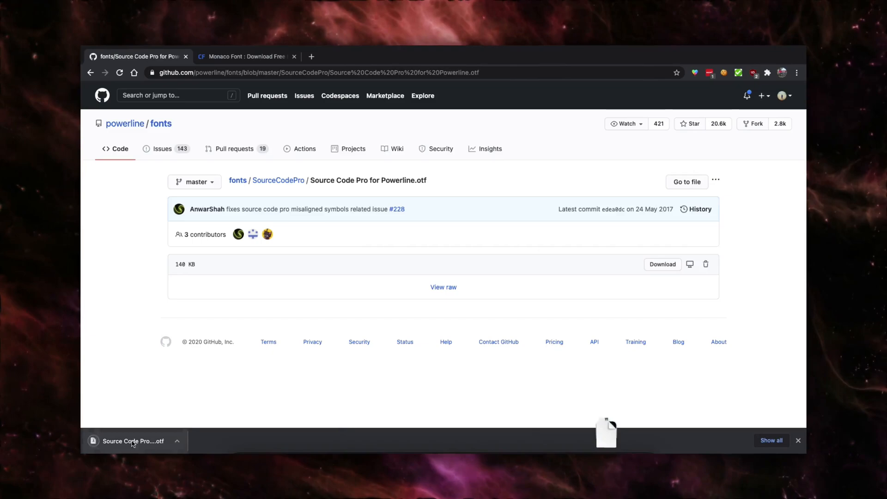
{"action": "mouse_move", "coordinate": [135, 441]}
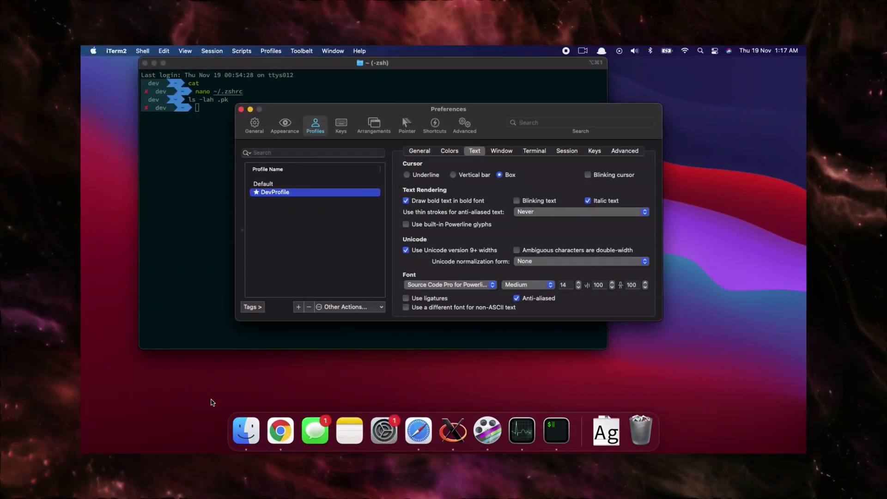
{"action": "mouse_move", "coordinate": [485, 152]}
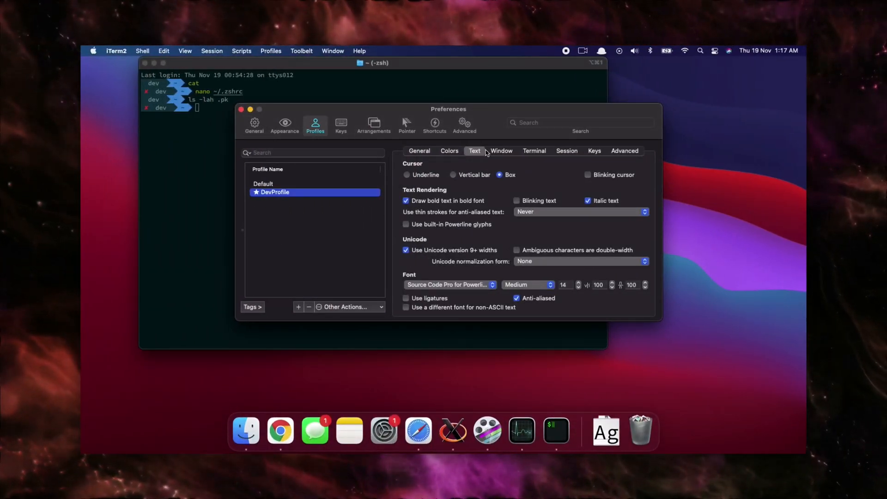
{"action": "mouse_move", "coordinate": [417, 285]}
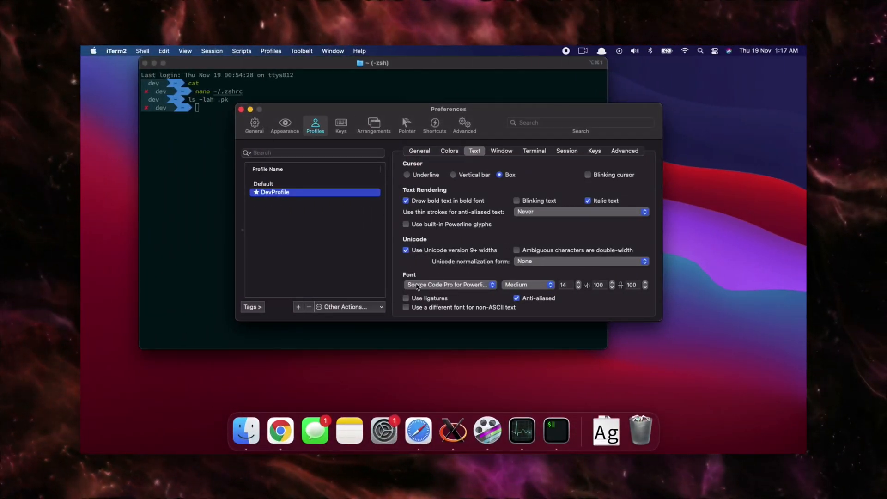
Confirm DevProfile's font is Source Code Pro for Powerline, medium weight, size 14
{"action": "left_click", "coordinate": [448, 285]}
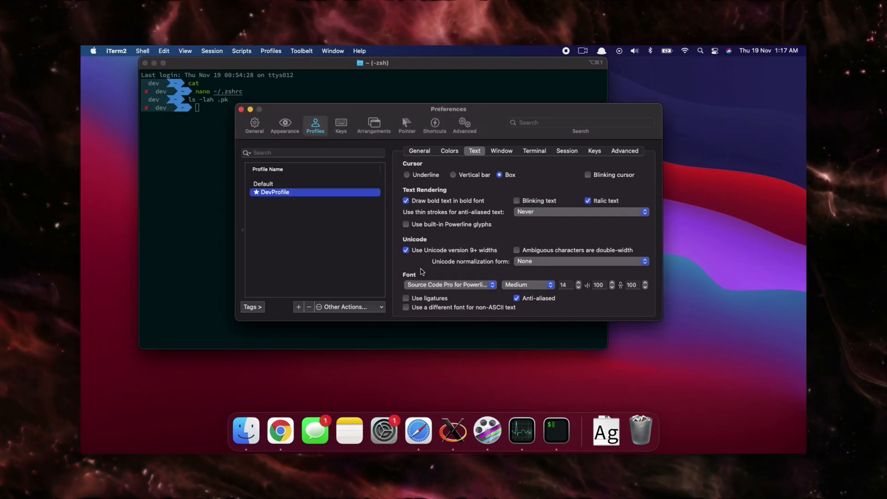
{"action": "mouse_move", "coordinate": [435, 259]}
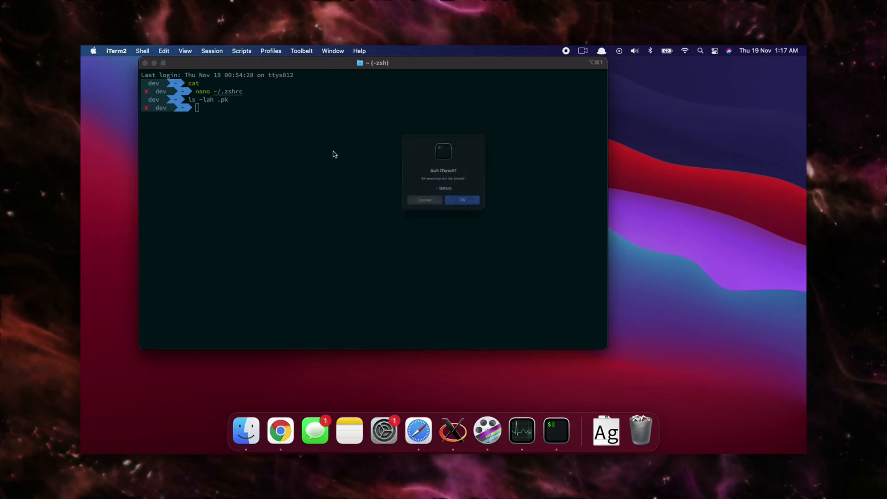
Confirm quitting iTerm2 and relaunch it from the Dock
{"action": "left_click", "coordinate": [462, 199]}
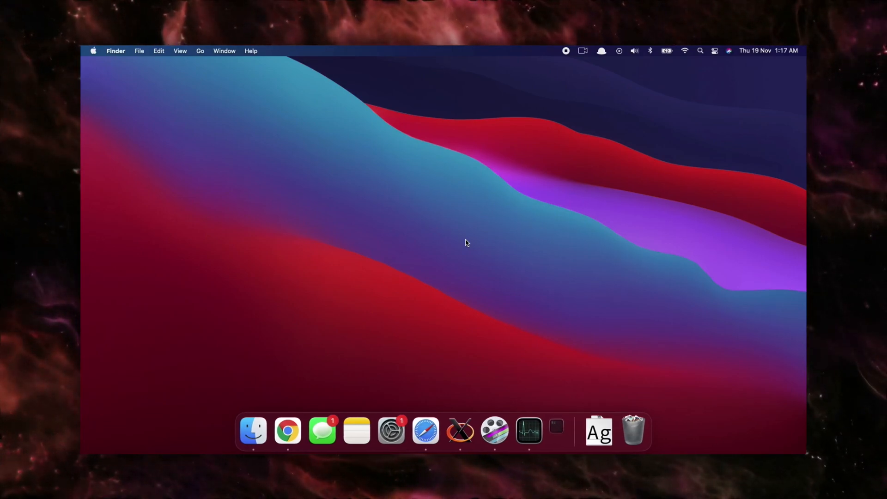
{"action": "left_click", "coordinate": [555, 431]}
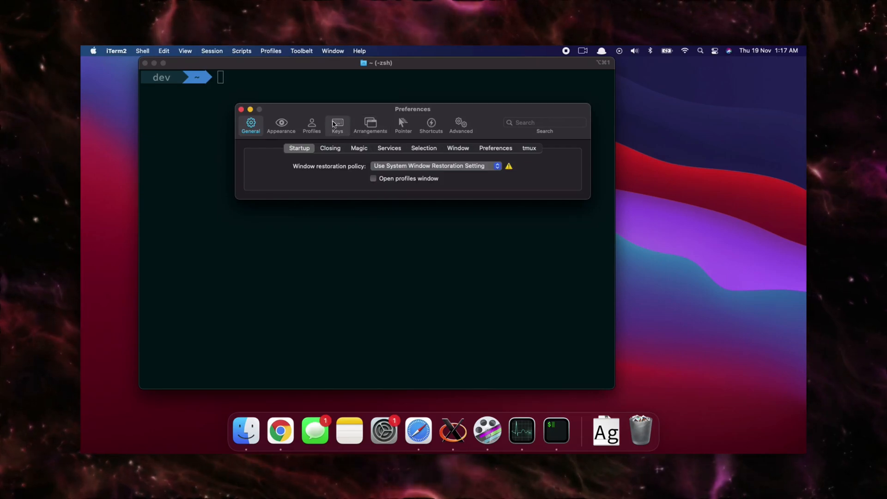
Edit DevProfile's background colour, currently hex 1b1e1e, in Profiles > Colors
{"action": "left_click", "coordinate": [312, 123]}
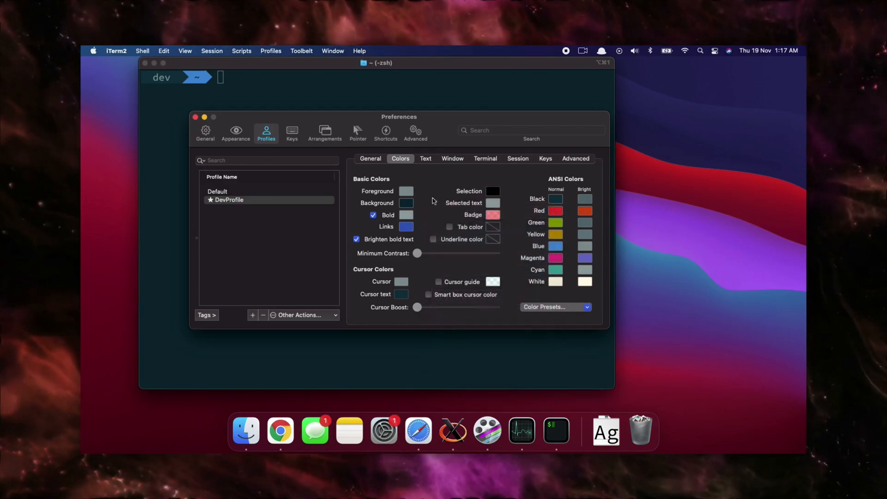
{"action": "left_click", "coordinate": [406, 203]}
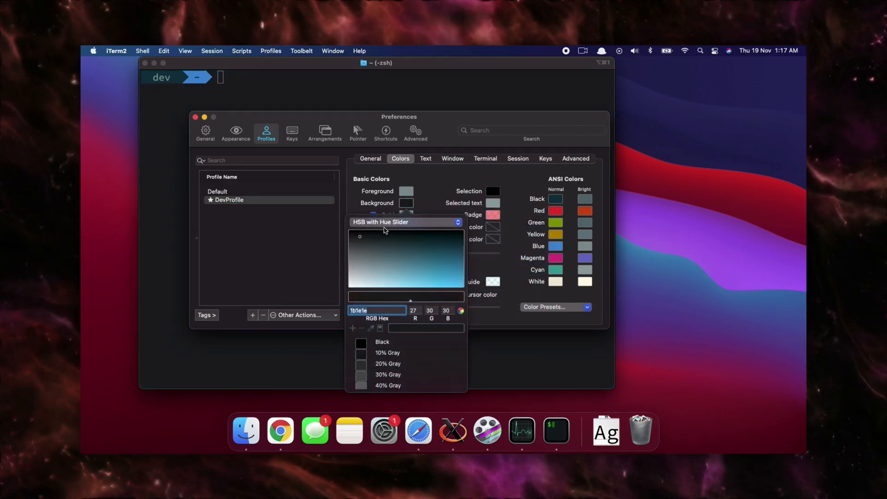